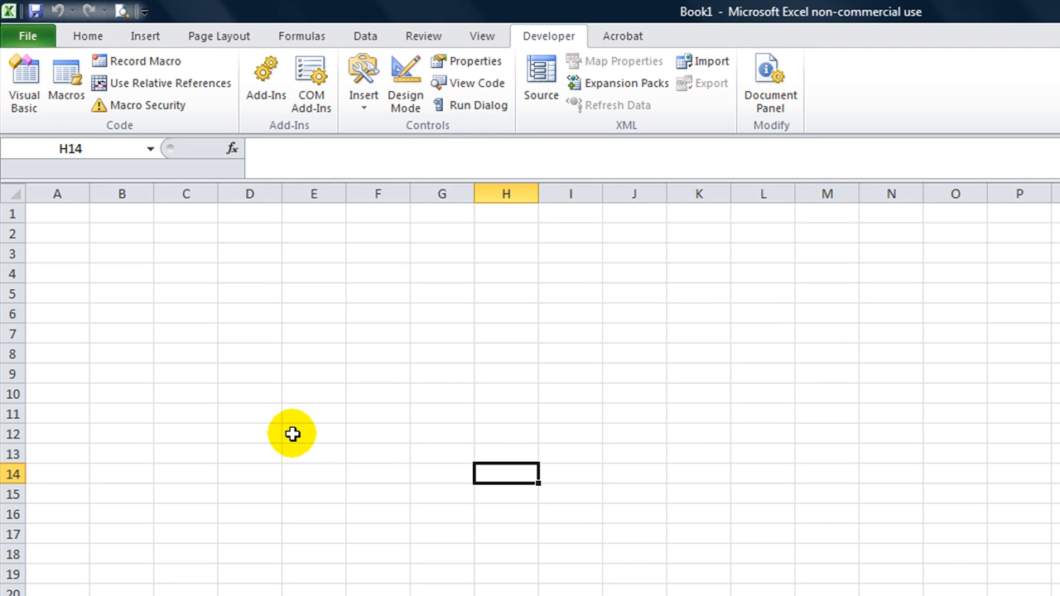
- Show UserForm1 in the VBA editor and place an empty ListBox on it from the Toolbox
{"action": "left_click", "coordinate": [292, 434]}
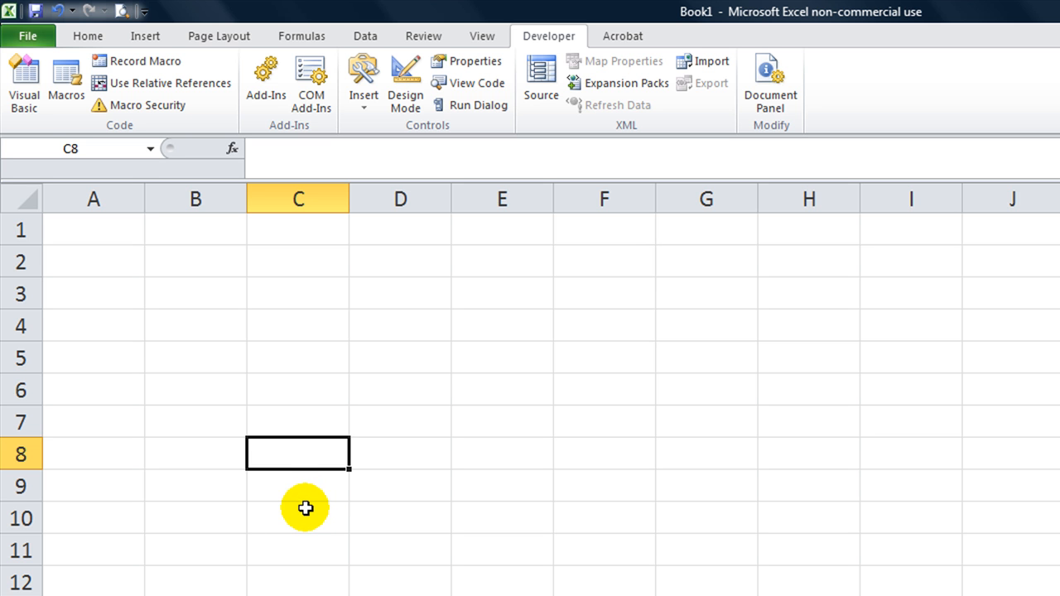
{"action": "mouse_move", "coordinate": [348, 346]}
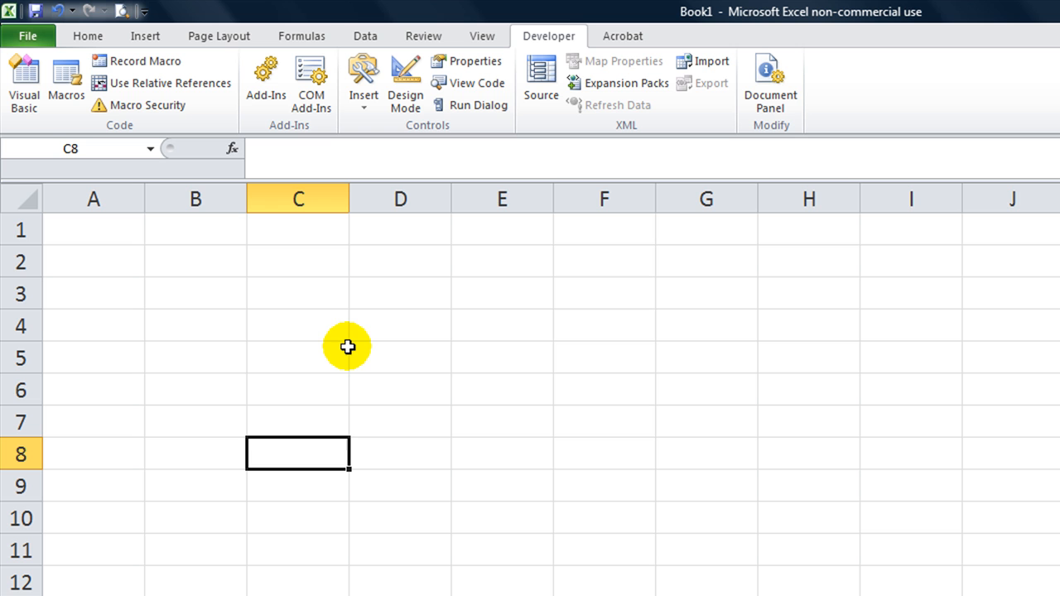
{"action": "mouse_move", "coordinate": [348, 342]}
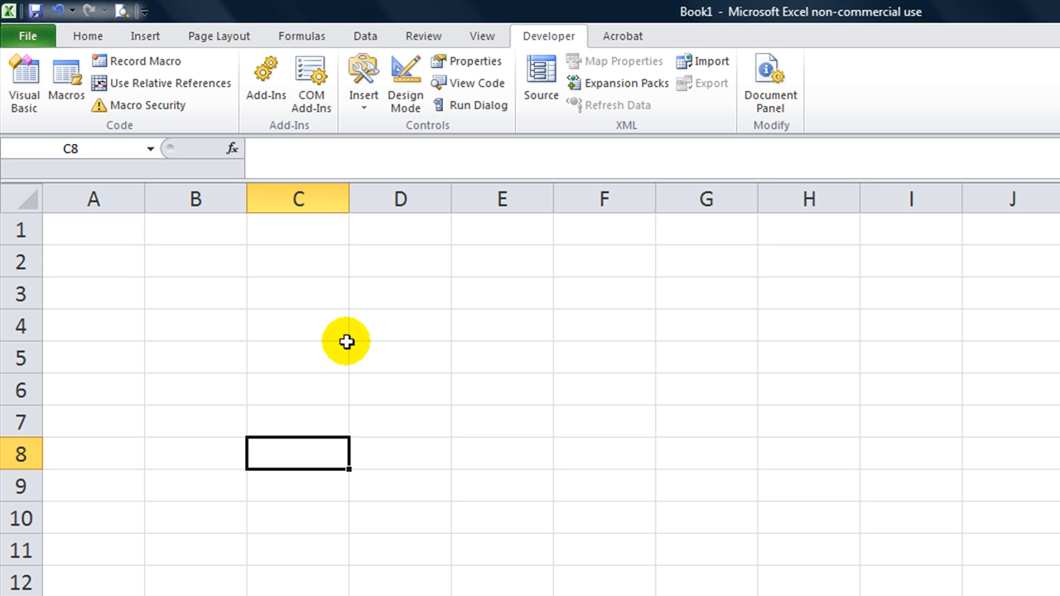
{"action": "left_click", "coordinate": [195, 262]}
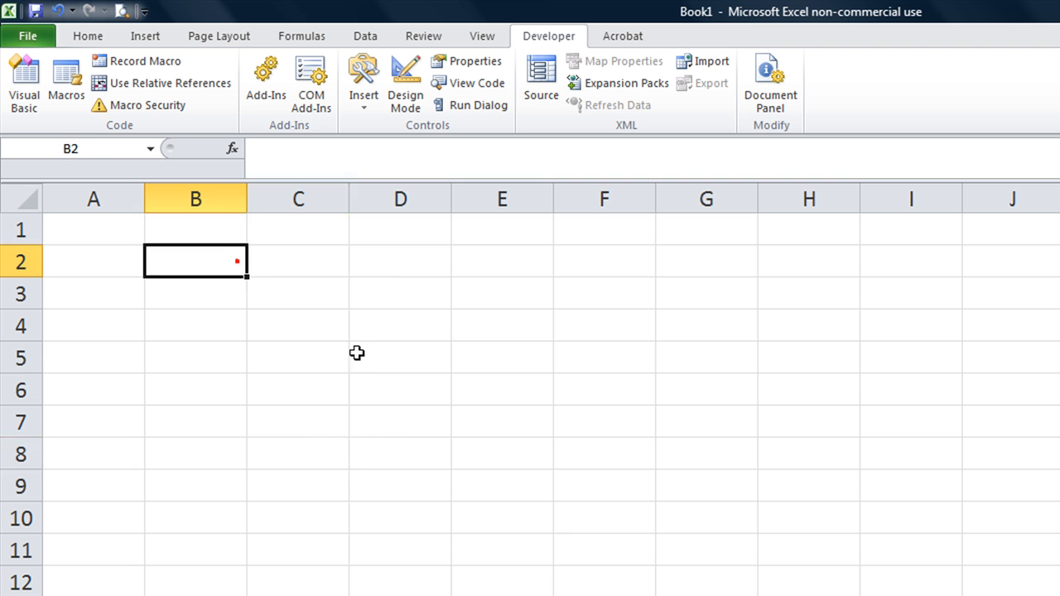
{"action": "left_click", "coordinate": [502, 485]}
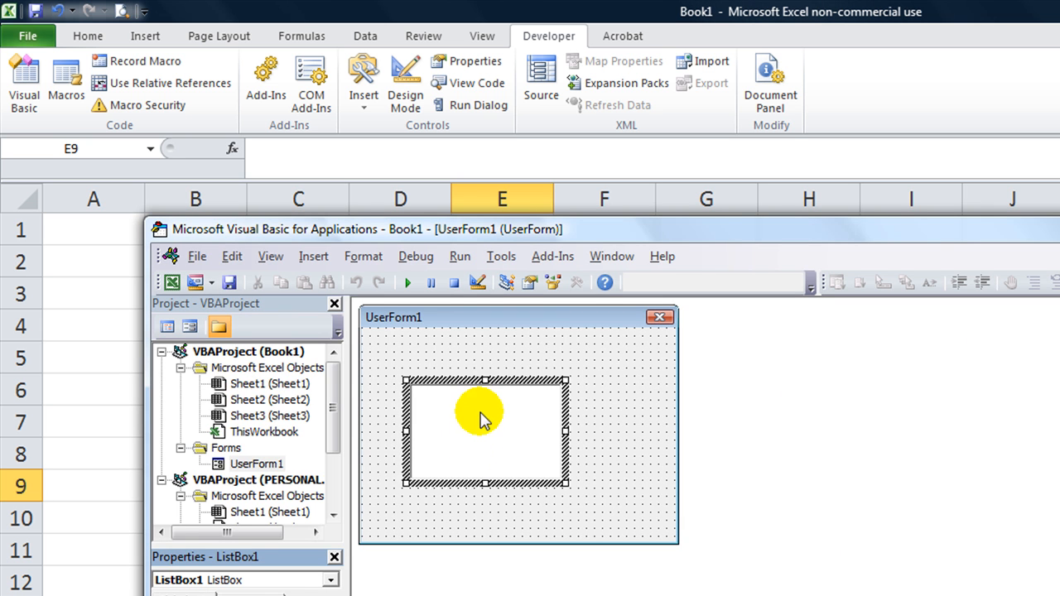
- Give the form list box ColumnCount 3 and ColumnWidths 30;50;30, then return to Excel
{"action": "left_click", "coordinate": [577, 282]}
{"action": "type", "text": "35;50;"}
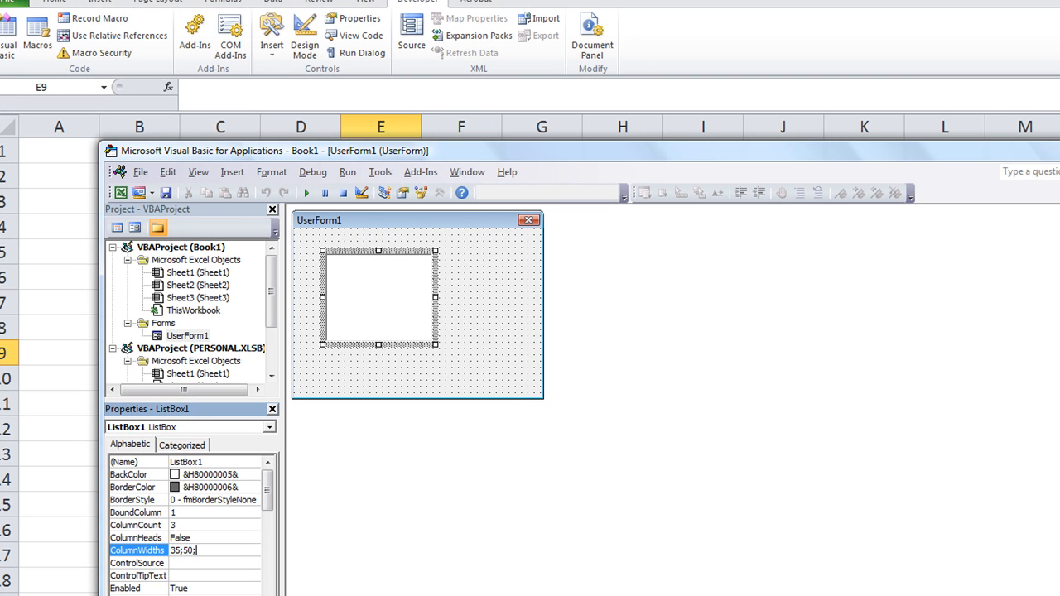
{"action": "type", "text": "30"}
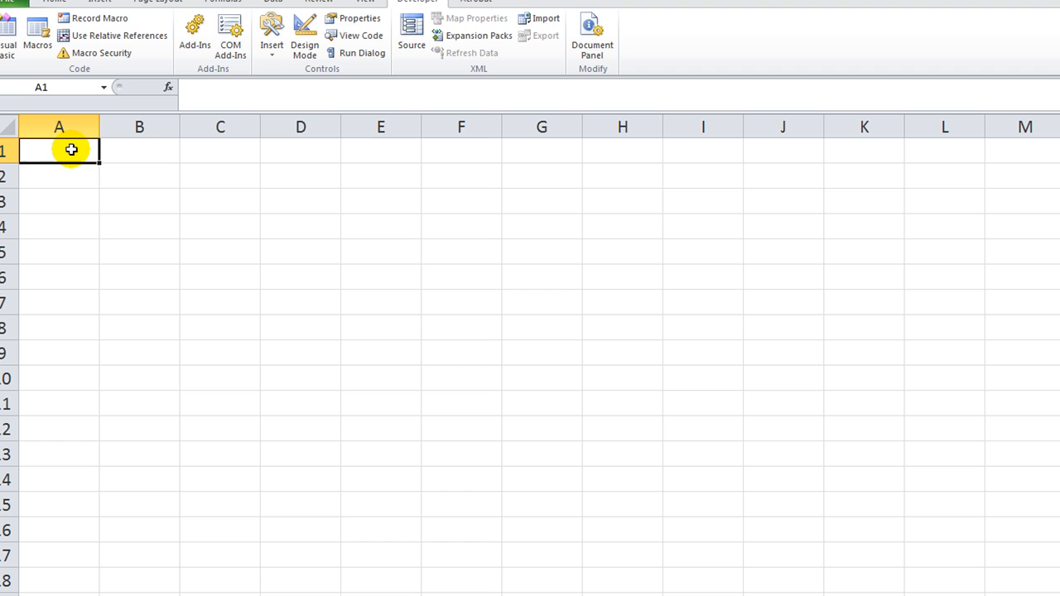
- Enter Date, Name, Number headers with three data rows (dates, Dan/Mary..., 65, 10) in A1:C4
{"action": "type", "text": "N"}
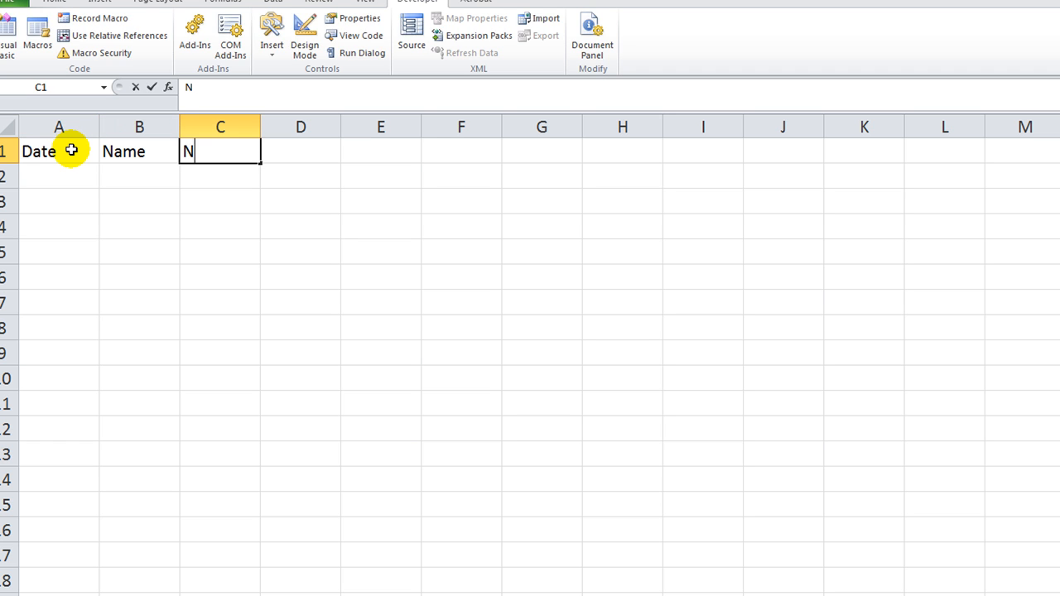
{"action": "type", "text": "umber"}
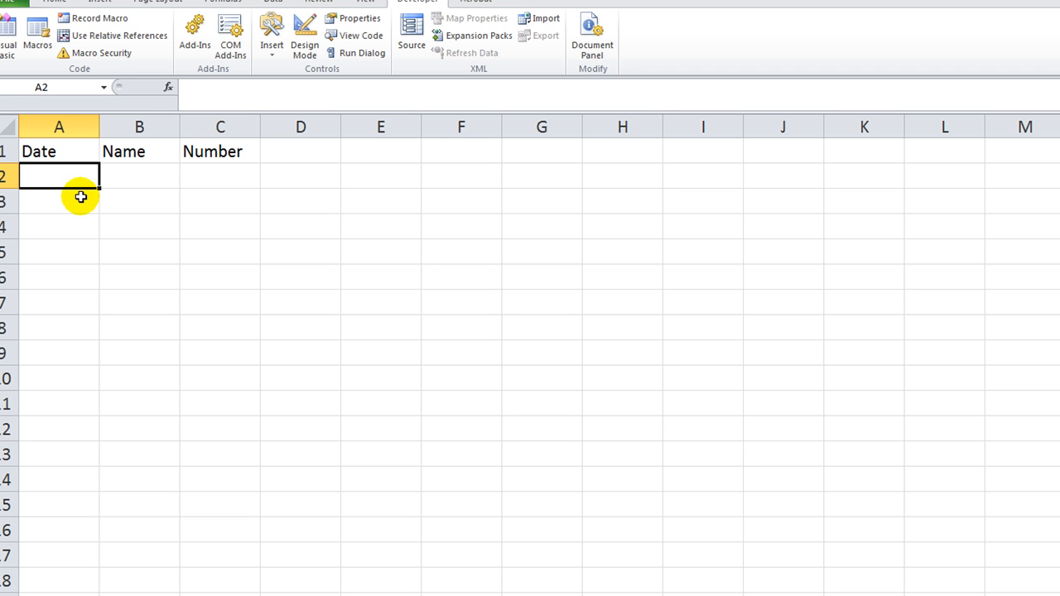
{"action": "type", "text": "1/"}
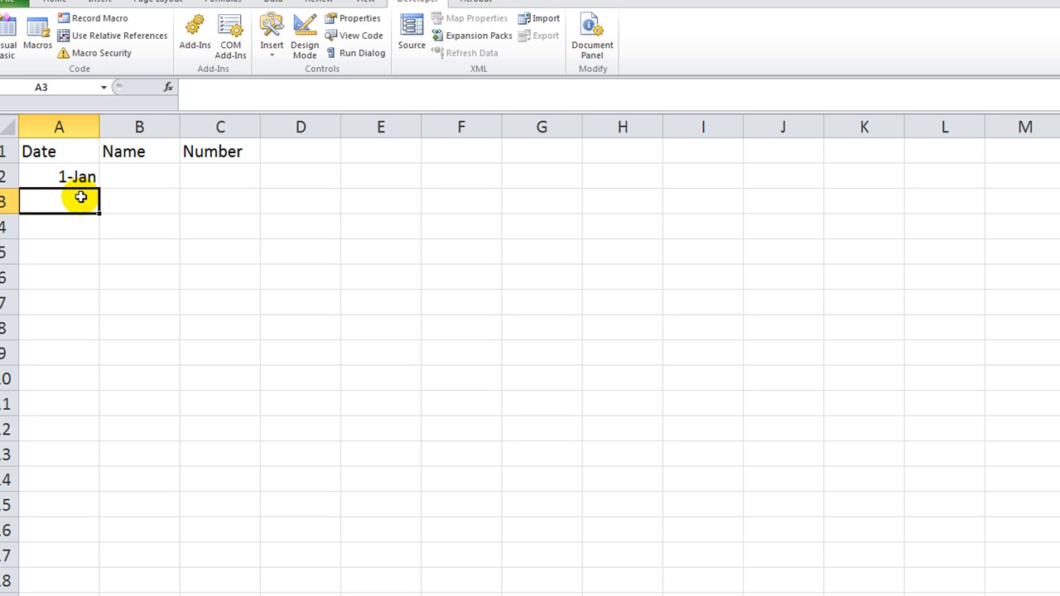
{"action": "type", "text": "14-Feb"}
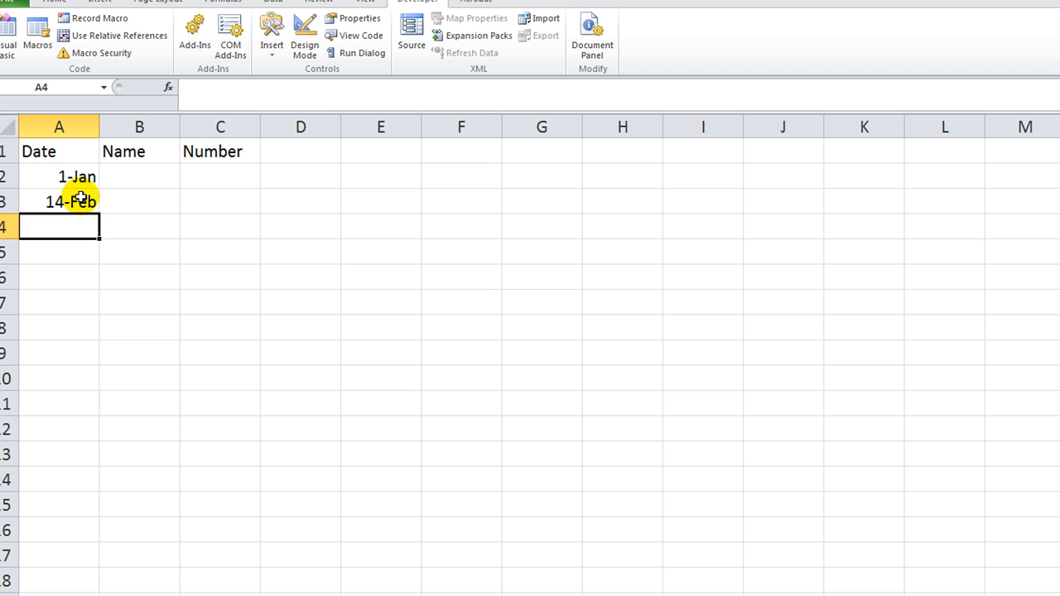
{"action": "type", "text": "5-May"}
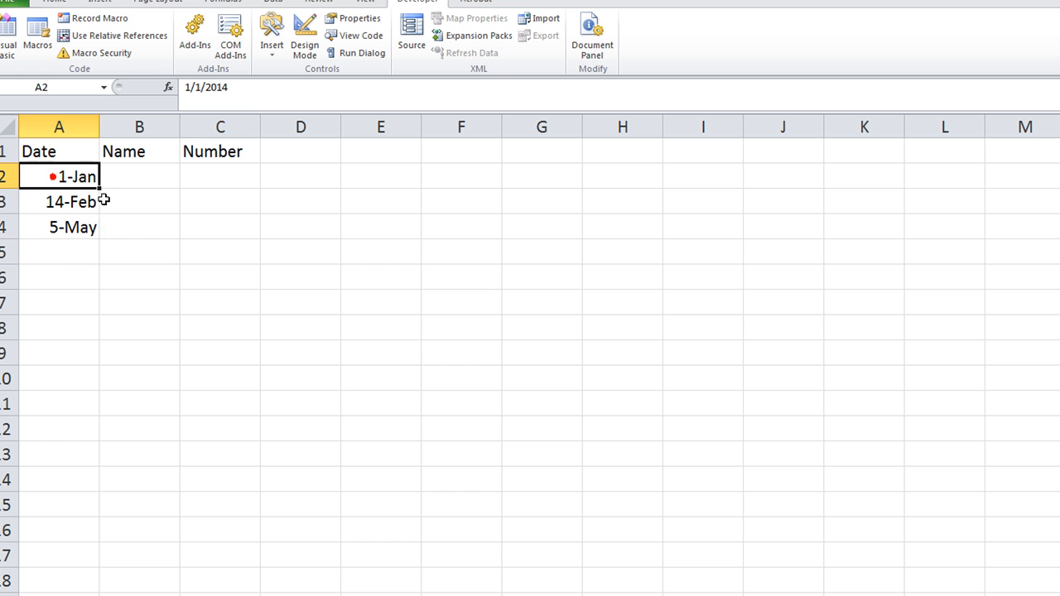
{"action": "type", "text": "Dan"}
{"action": "left_click", "coordinate": [139, 227]}
{"action": "type", "text": "M"}
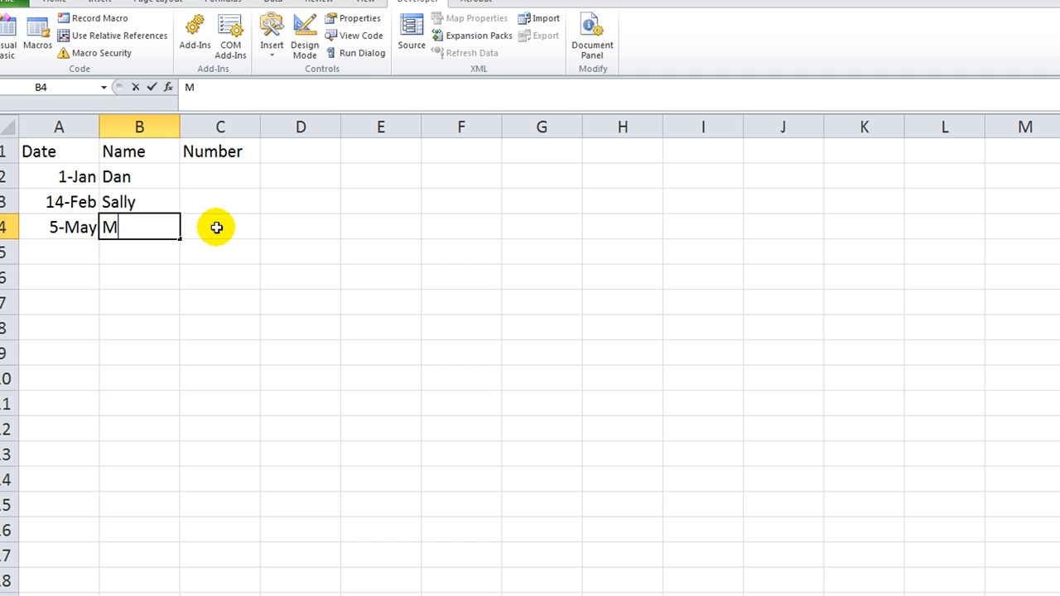
{"action": "type", "text": "ary"}
{"action": "left_click", "coordinate": [219, 176]}
{"action": "type", "text": "25"}
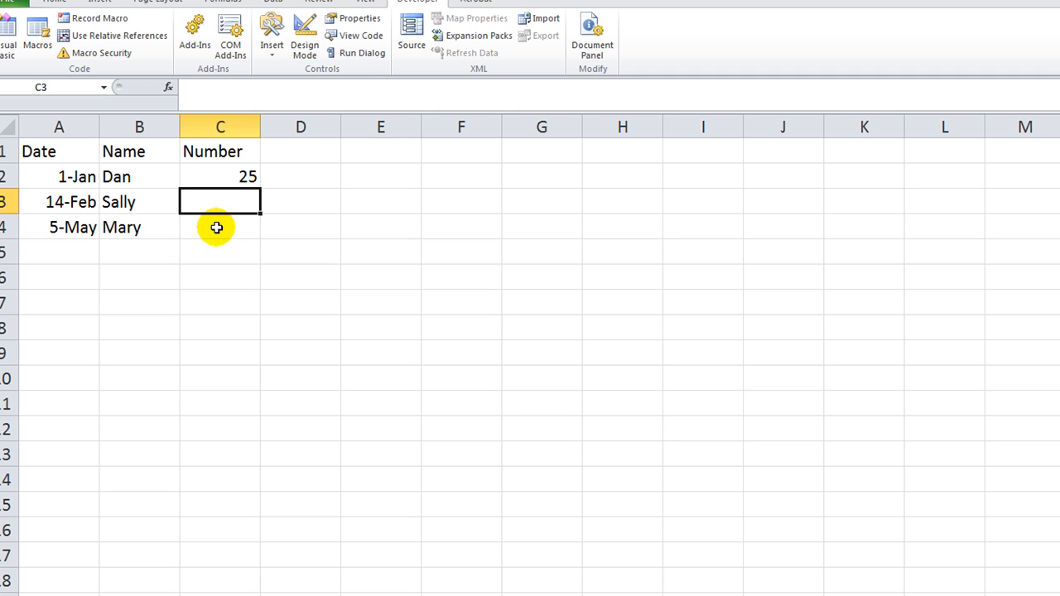
{"action": "type", "text": "65"}
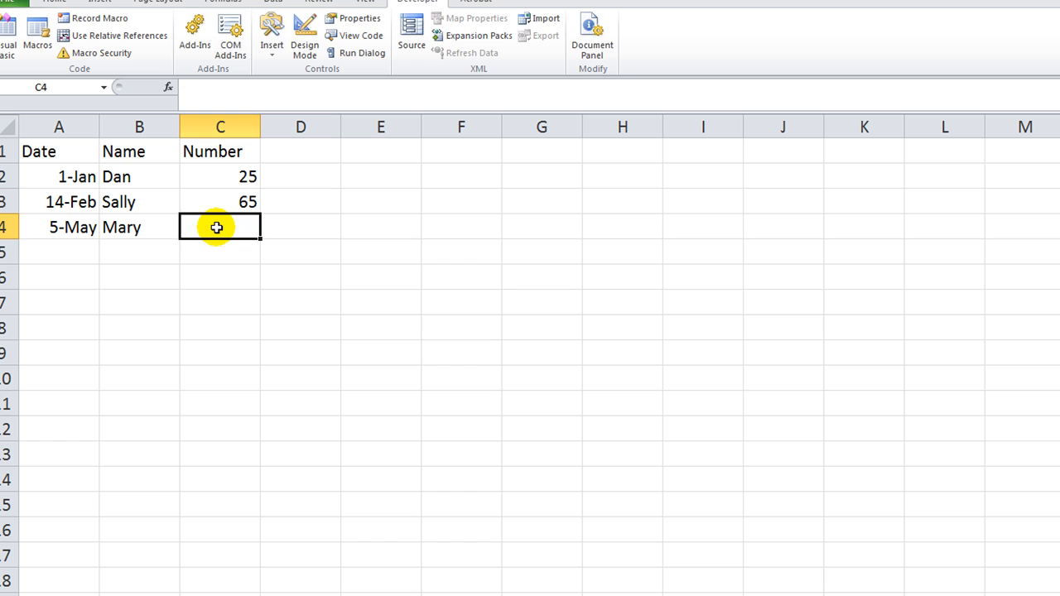
{"action": "type", "text": "10"}
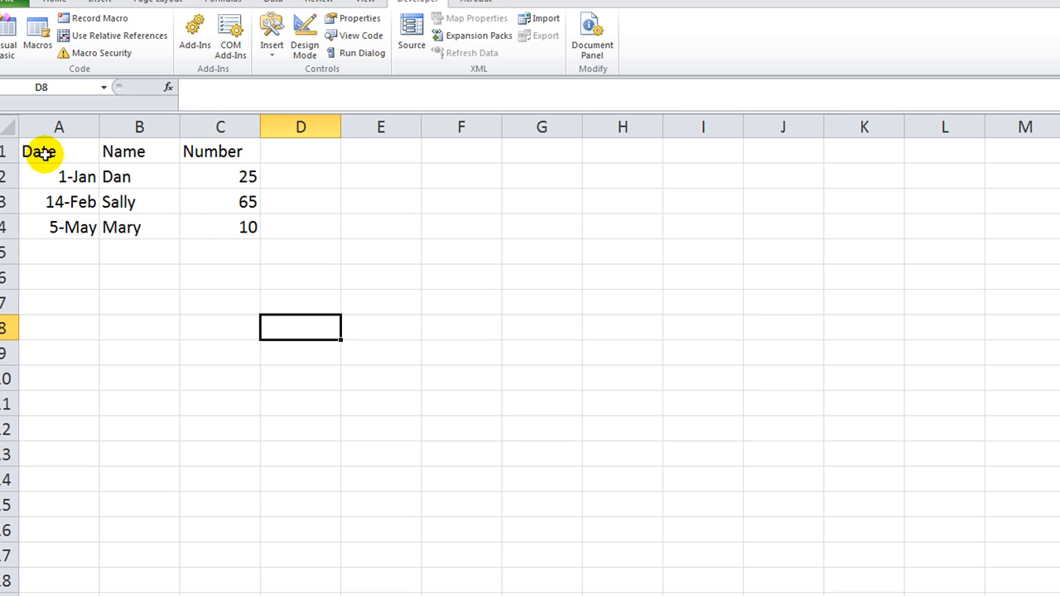
- Select A1:C4 and name the range mylist
{"action": "left_click_drag", "start_coordinate": [38, 150], "coordinate": [248, 227]}
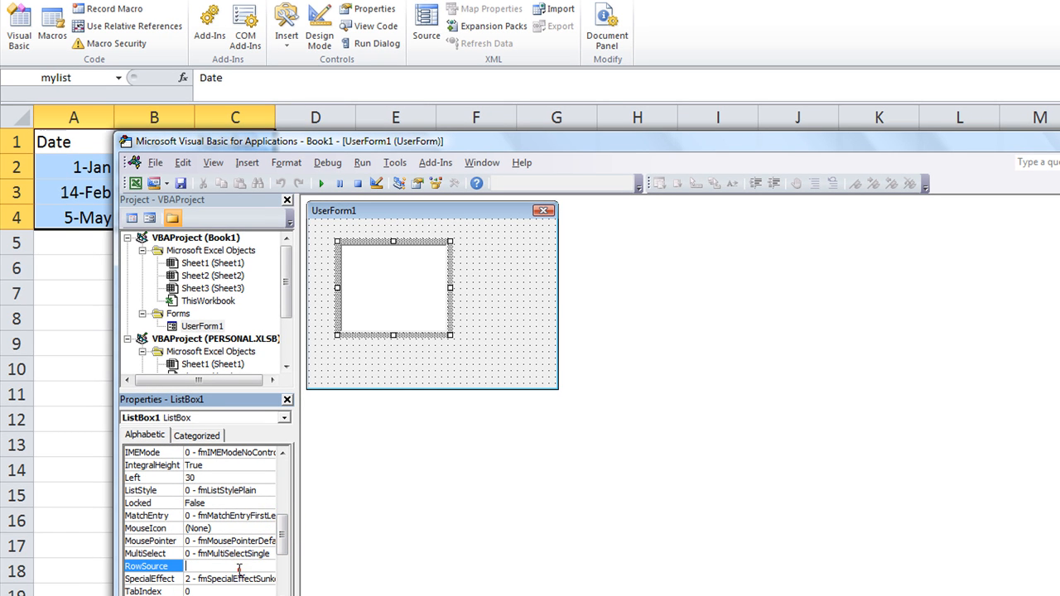
- Set the list box RowSource to mylist so it shows the dates and names
{"action": "type", "text": "mylist"}
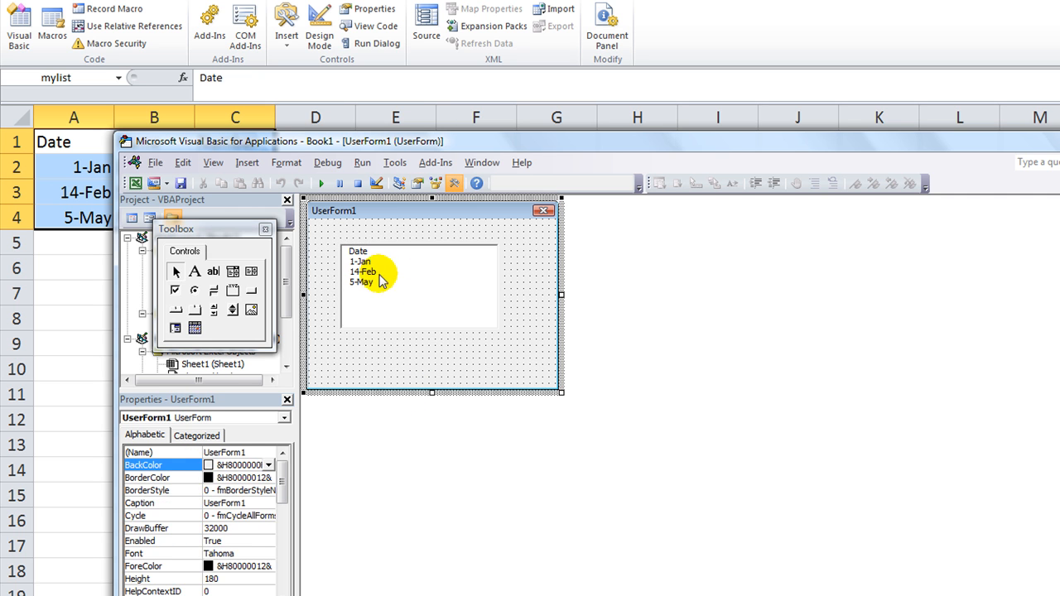
{"action": "left_click", "coordinate": [381, 273]}
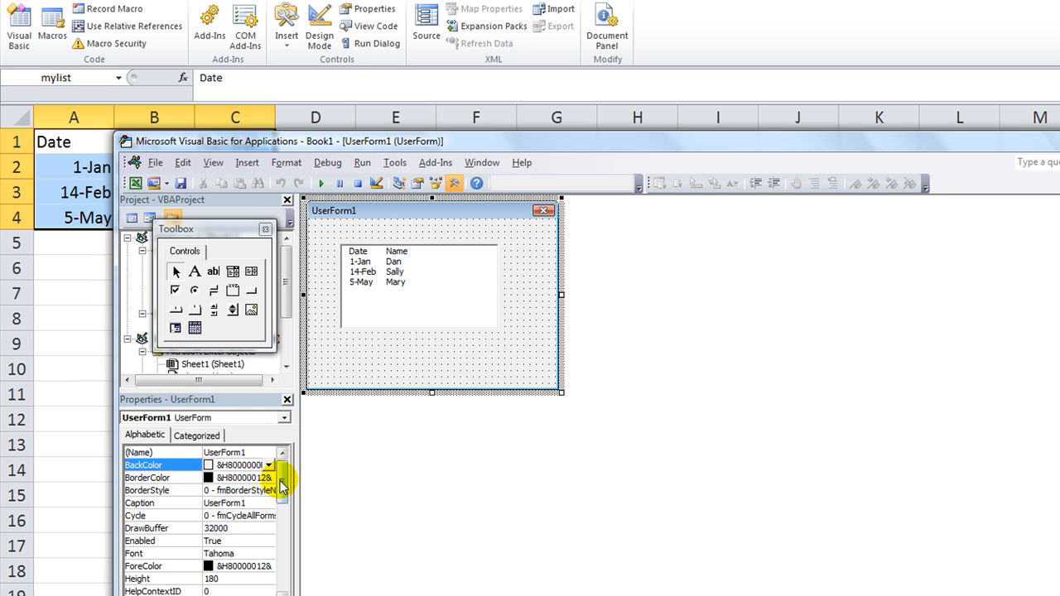
{"action": "left_click", "coordinate": [418, 285]}
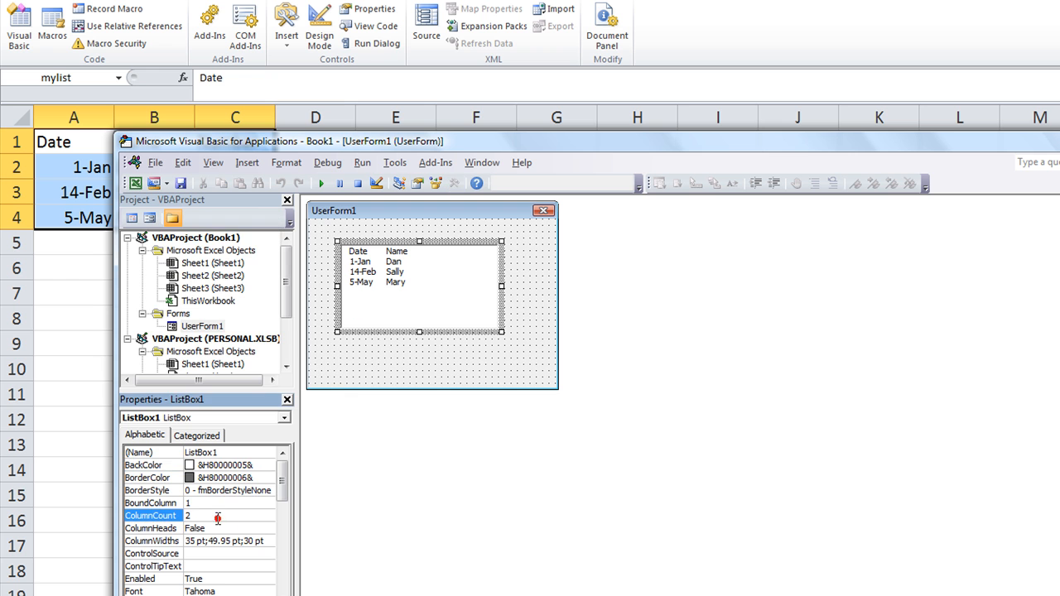
- Set ColumnCount to 3 and rework ColumnWidths to 35 pt;60 pt;30 pt so numbers appear
{"action": "type", "text": "3"}
{"action": "left_click", "coordinate": [230, 540]}
{"action": "type", "text": "0"}
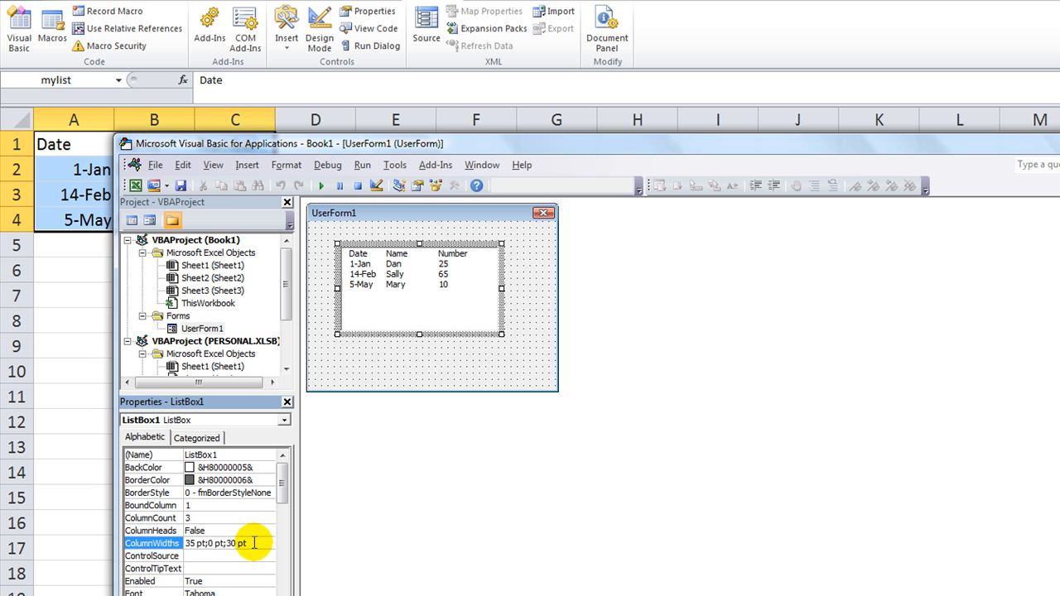
{"action": "mouse_move", "coordinate": [252, 543]}
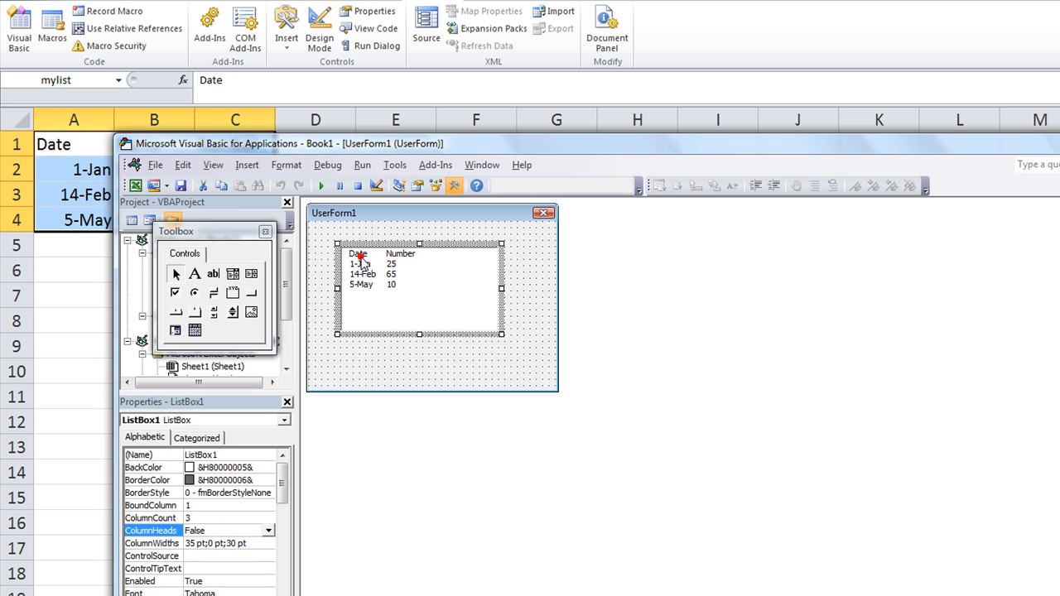
{"action": "left_click", "coordinate": [389, 273]}
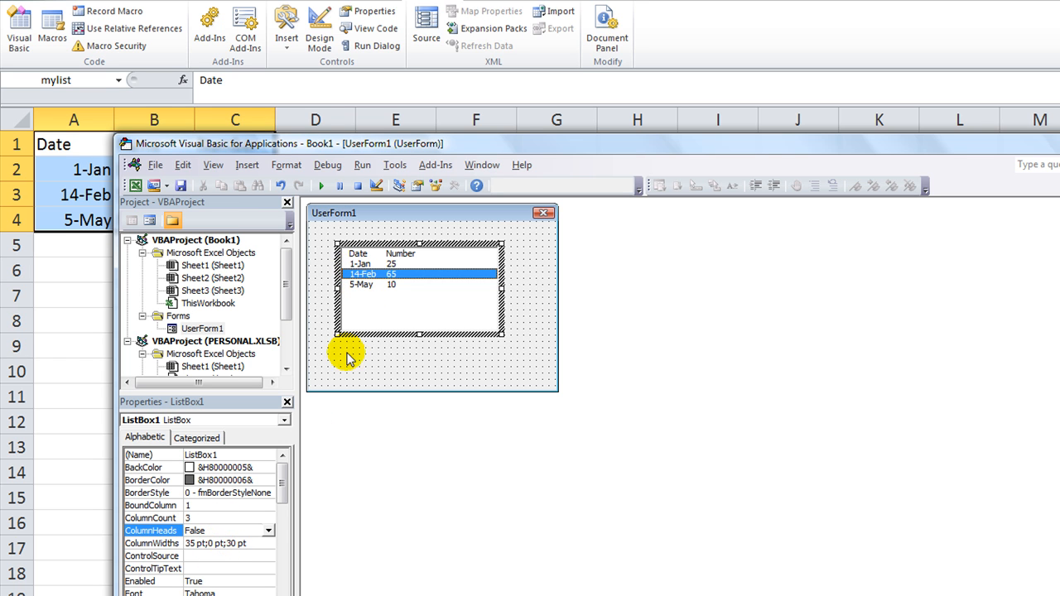
{"action": "mouse_move", "coordinate": [390, 288]}
{"action": "type", "text": "65"}
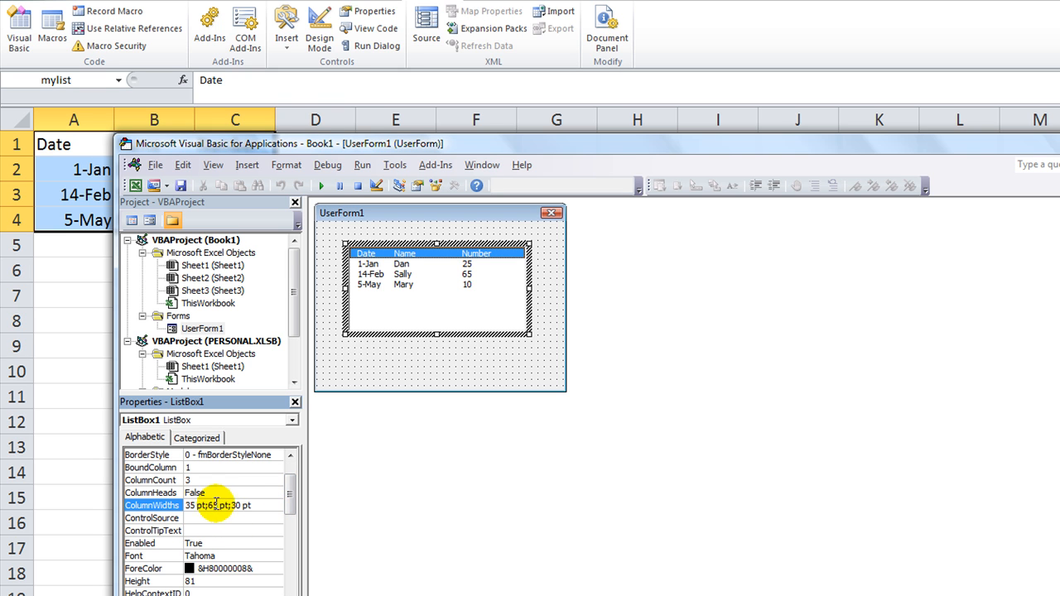
{"action": "left_click", "coordinate": [193, 494]}
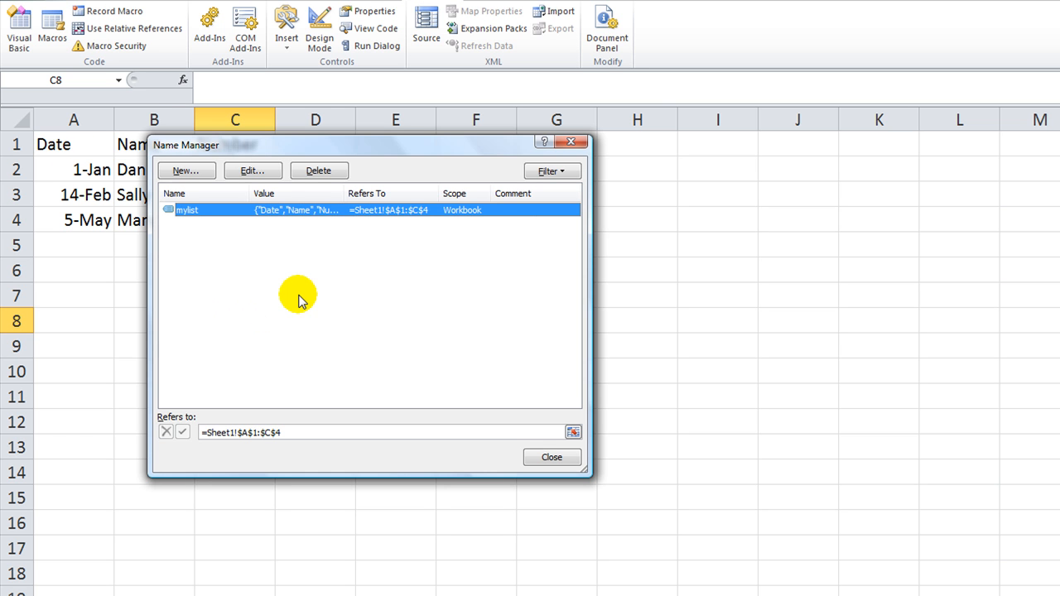
{"action": "mouse_move", "coordinate": [224, 152]}
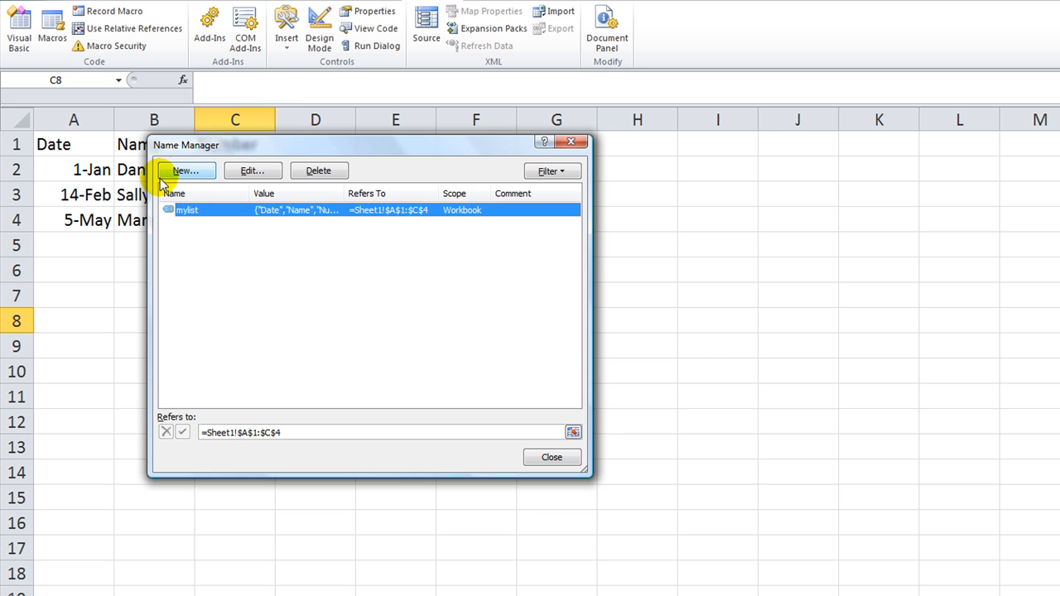
- In Name Manager redefine mylist as =Sheet1!$B$1:$C$4
{"action": "left_click", "coordinate": [252, 171]}
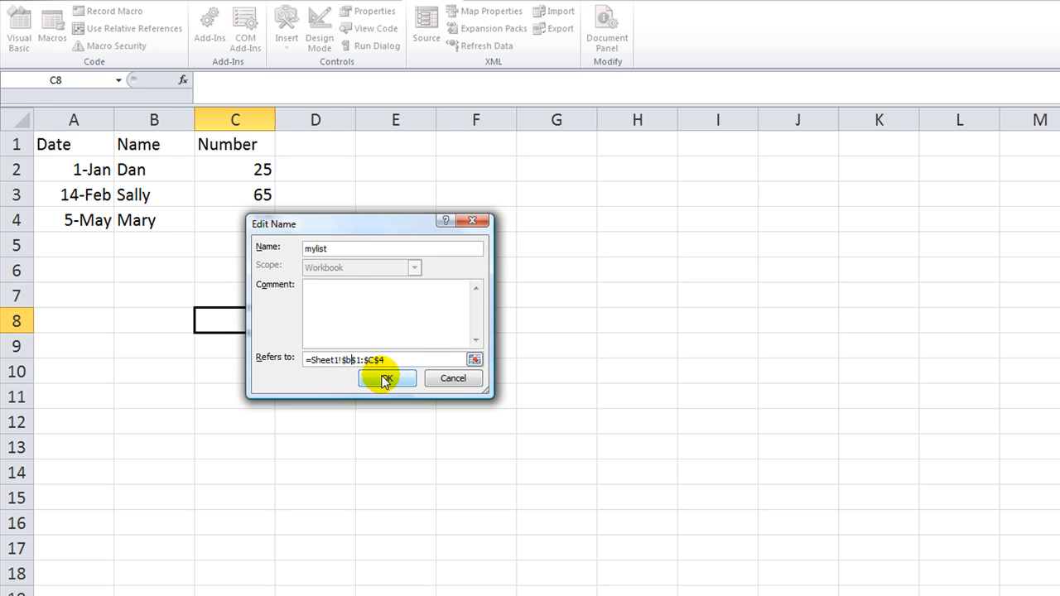
{"action": "left_click", "coordinate": [384, 377]}
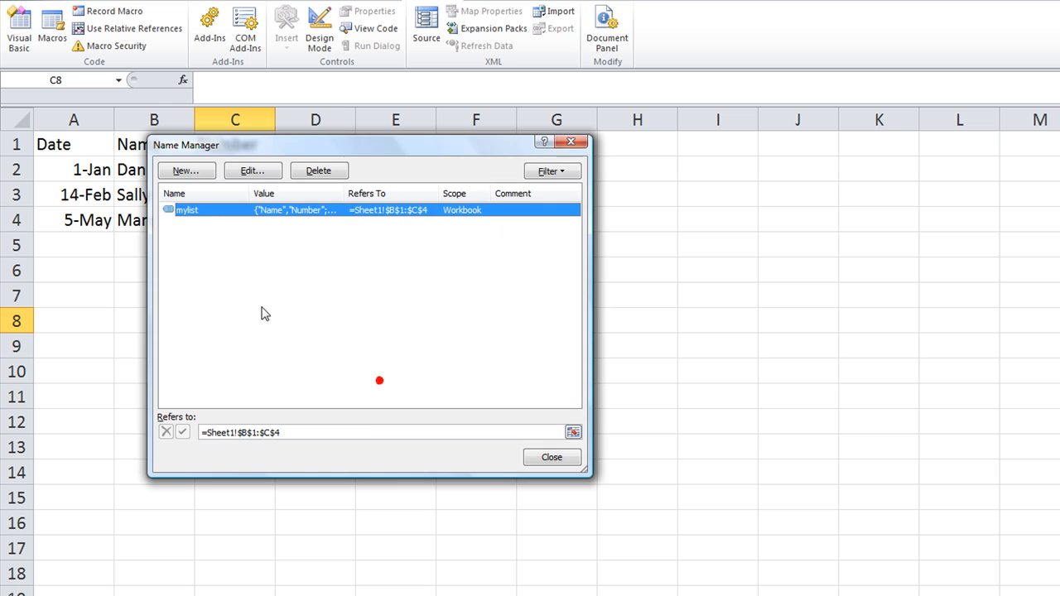
{"action": "left_click", "coordinate": [550, 458]}
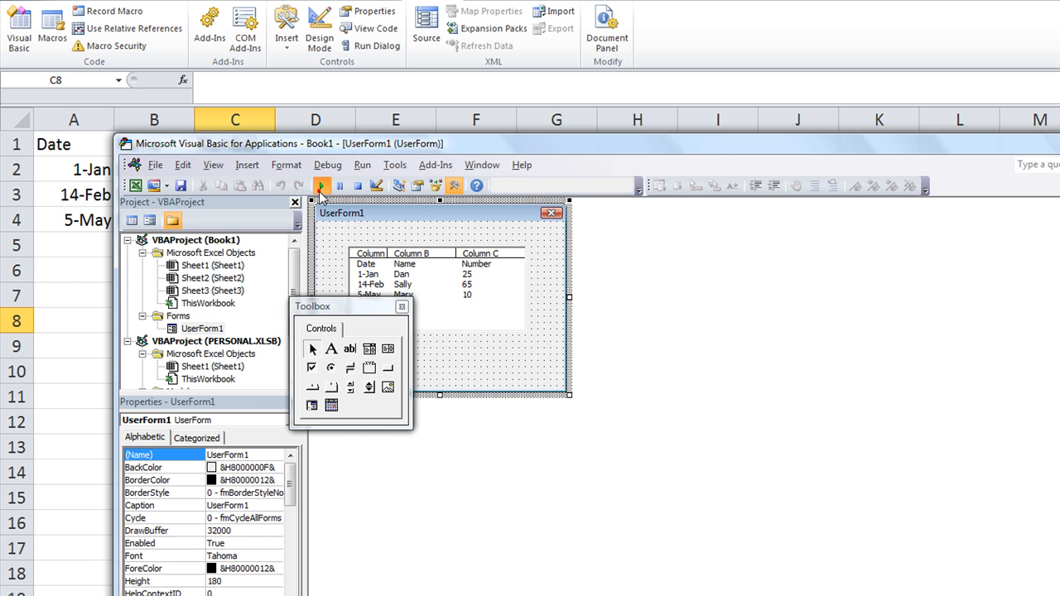
- Change ListBox1's ColumnHeads setting and enter mylist as its RowSource
{"action": "left_click", "coordinate": [322, 186]}
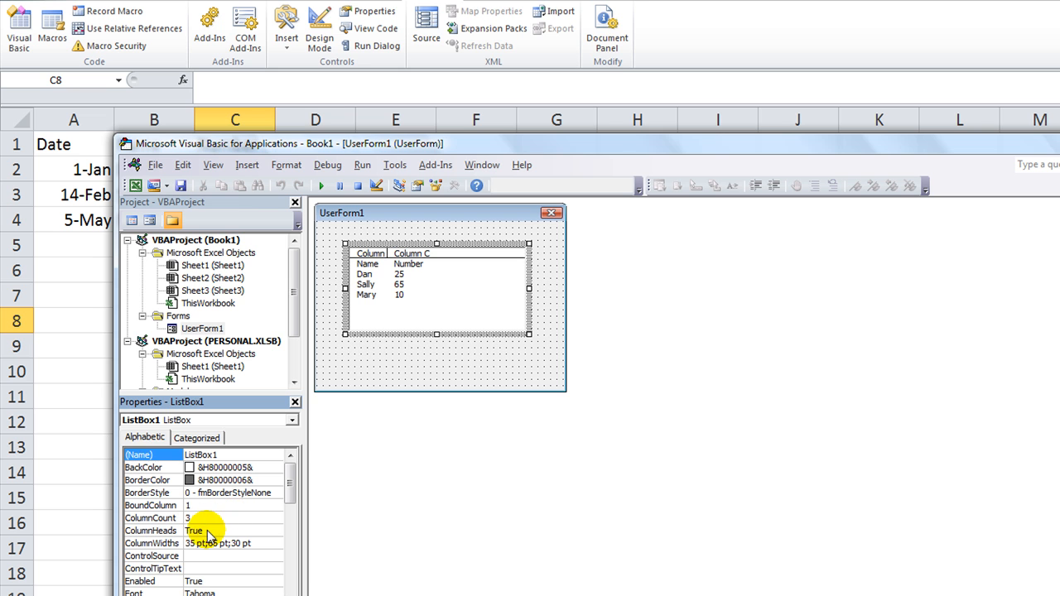
{"action": "left_click", "coordinate": [195, 530]}
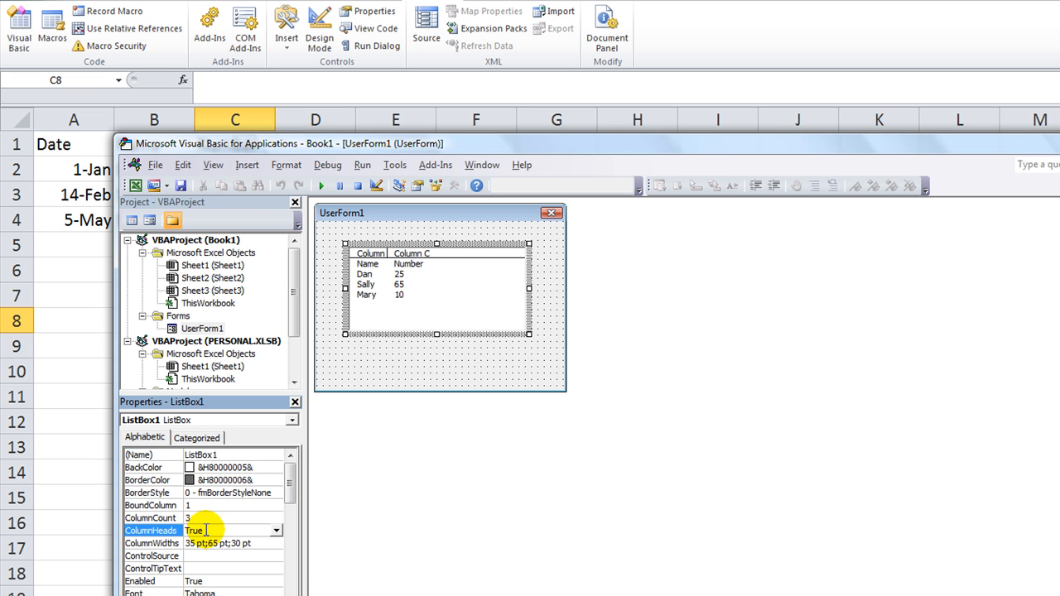
{"action": "scroll", "scroll_direction": "down", "scroll_amount": 3}
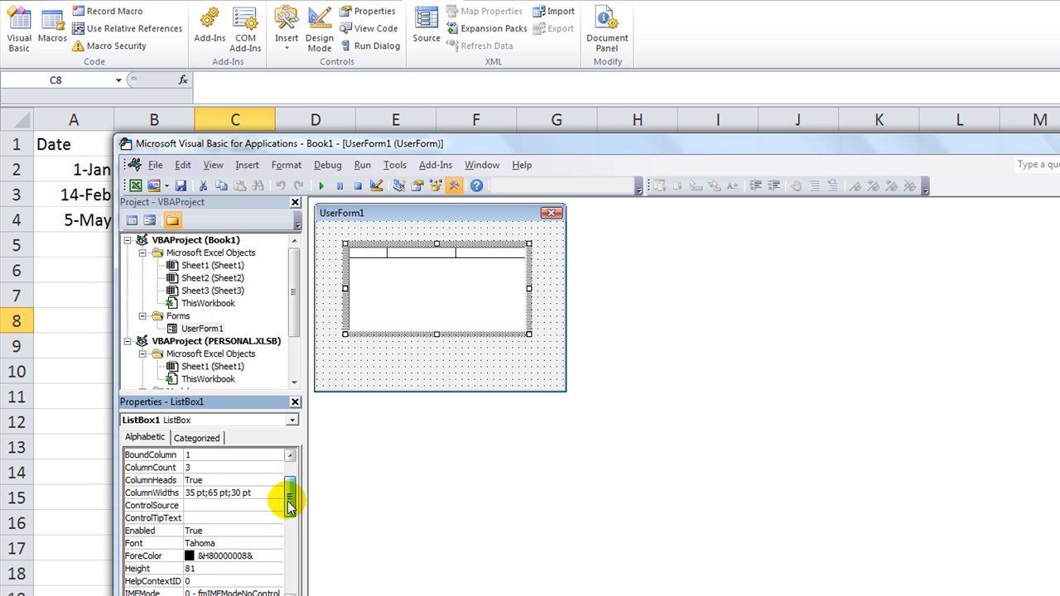
{"action": "scroll", "scroll_direction": "down", "scroll_amount": 3}
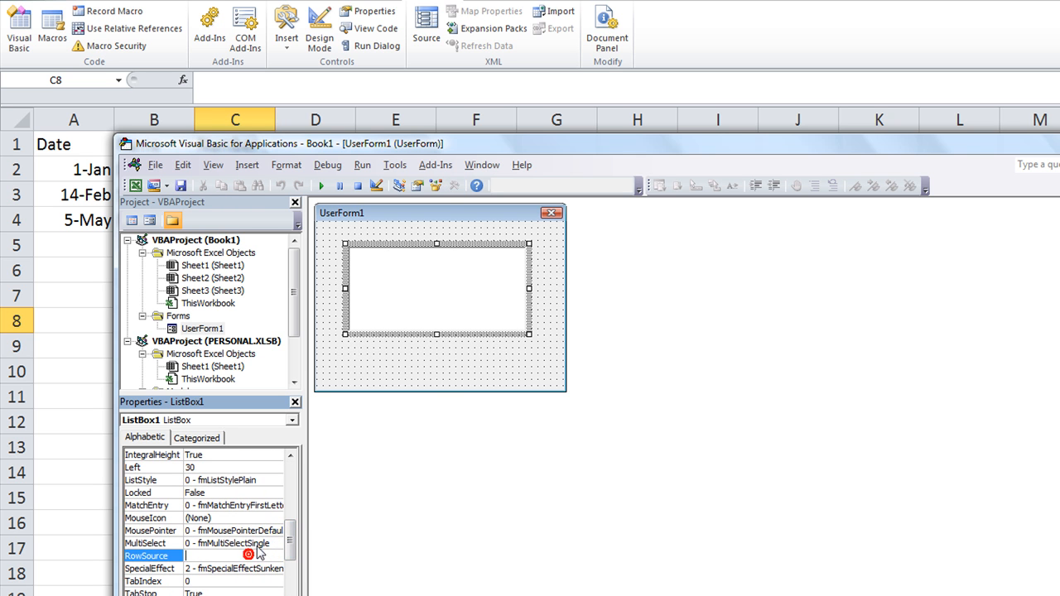
{"action": "type", "text": "mylist"}
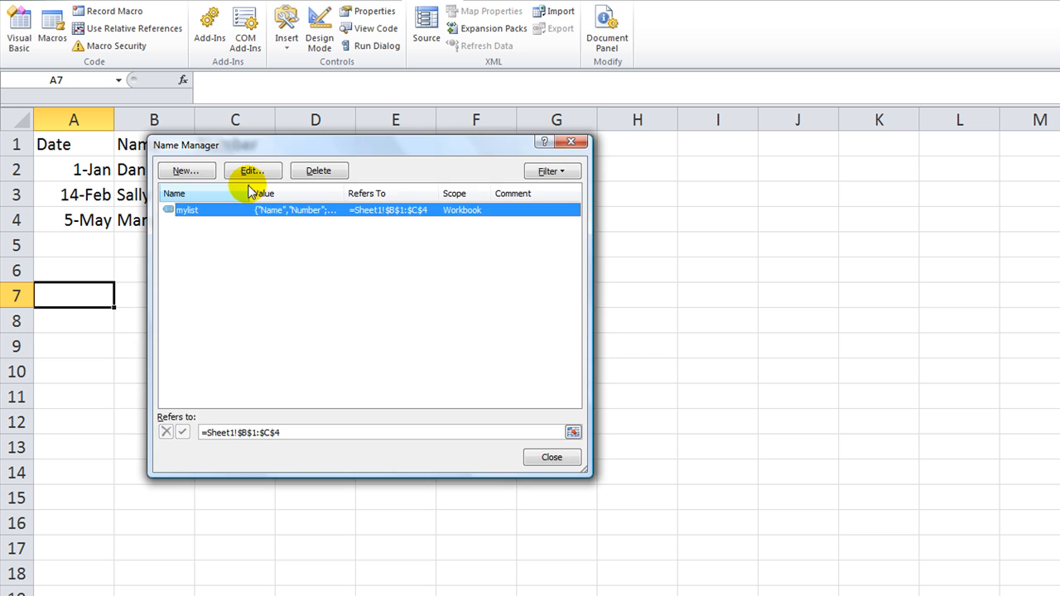
- In Name Manager redefine mylist as =Sheet1!$A$2:$C$4
{"action": "left_click", "coordinate": [251, 171]}
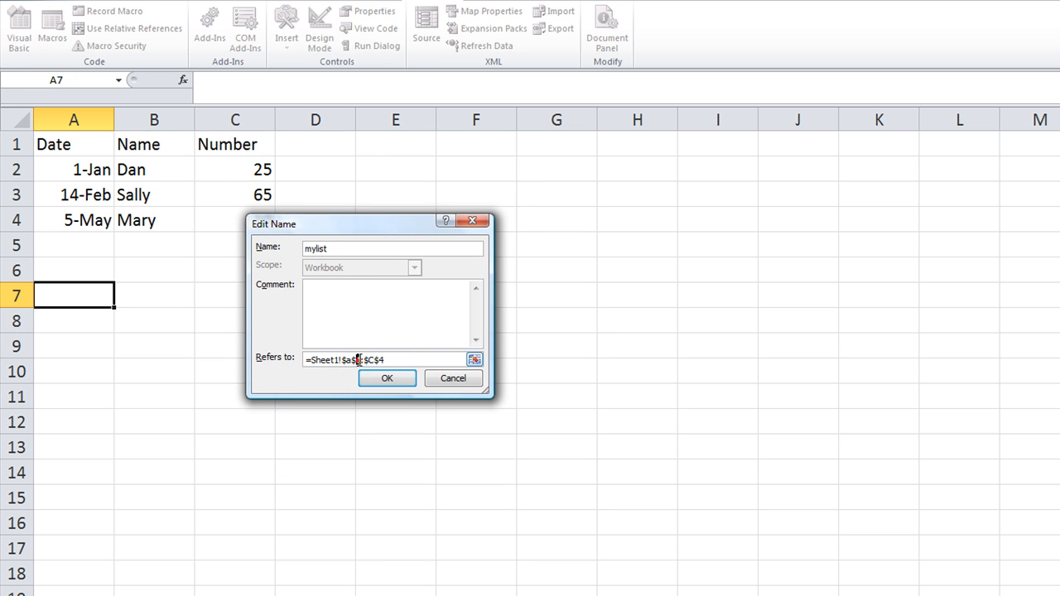
{"action": "left_click", "coordinate": [388, 378]}
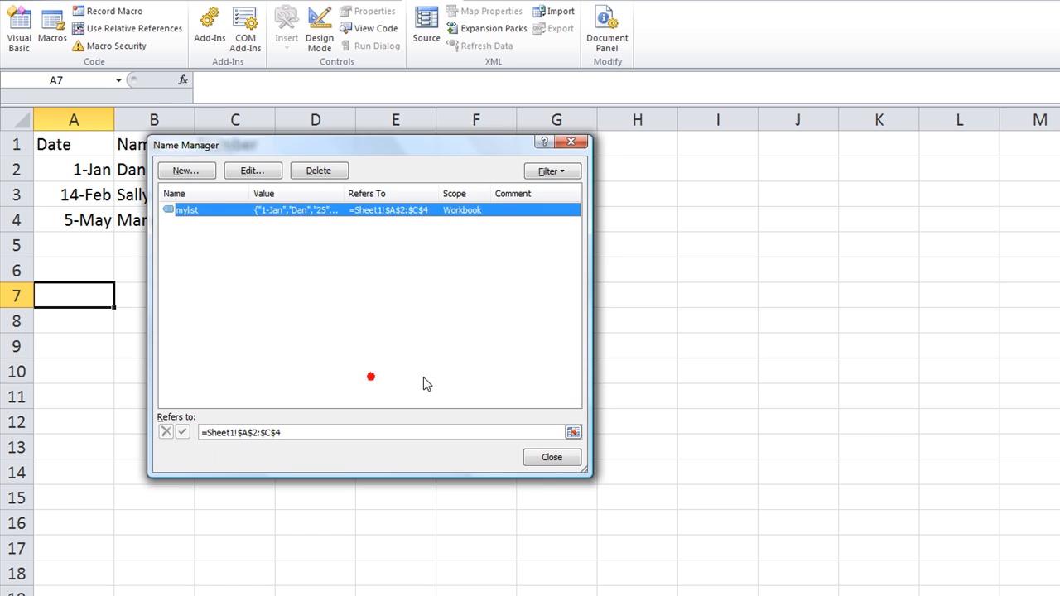
{"action": "left_click", "coordinate": [550, 457]}
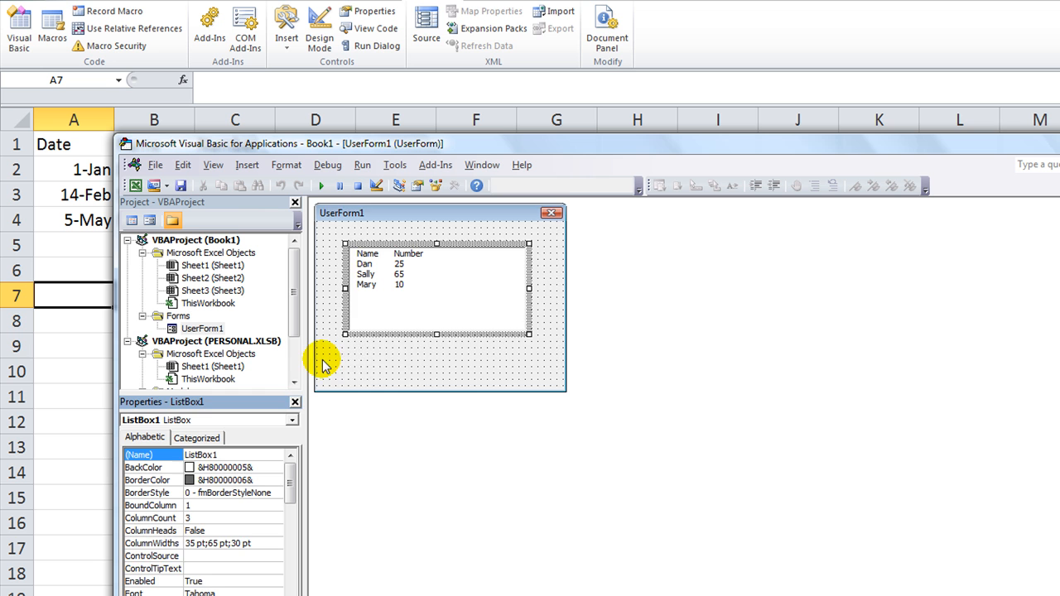
- Run the UserForm to confirm it lists the three data rows, then close it
{"action": "left_click", "coordinate": [454, 186]}
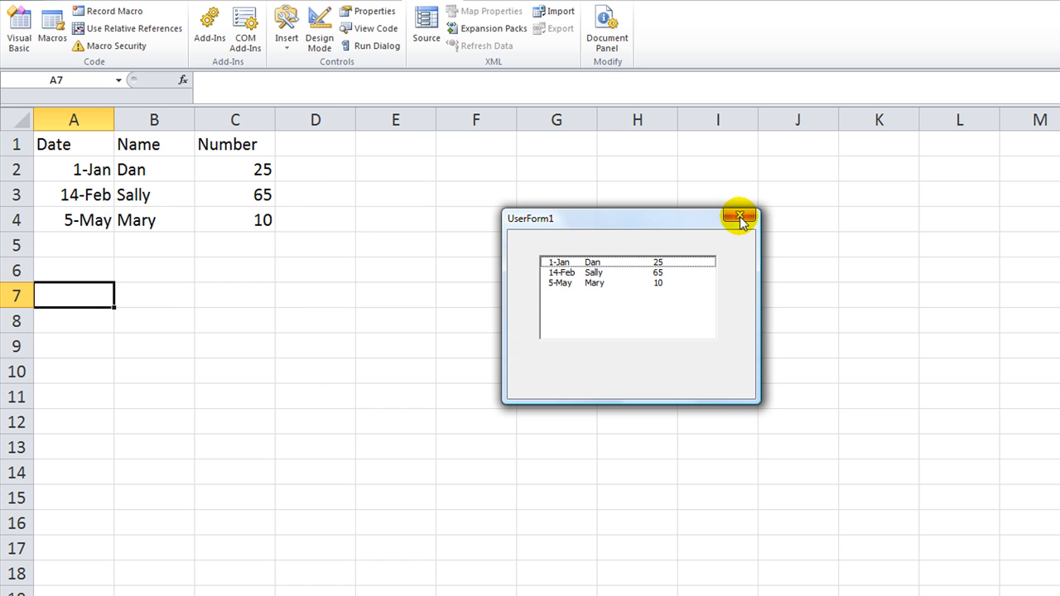
{"action": "left_click", "coordinate": [741, 217]}
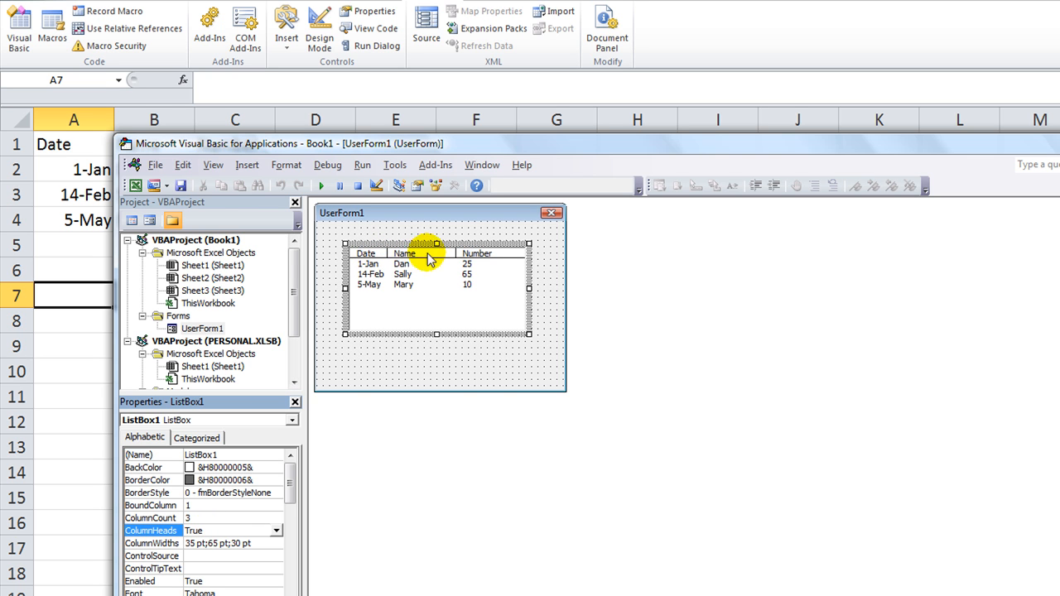
{"action": "mouse_move", "coordinate": [70, 177]}
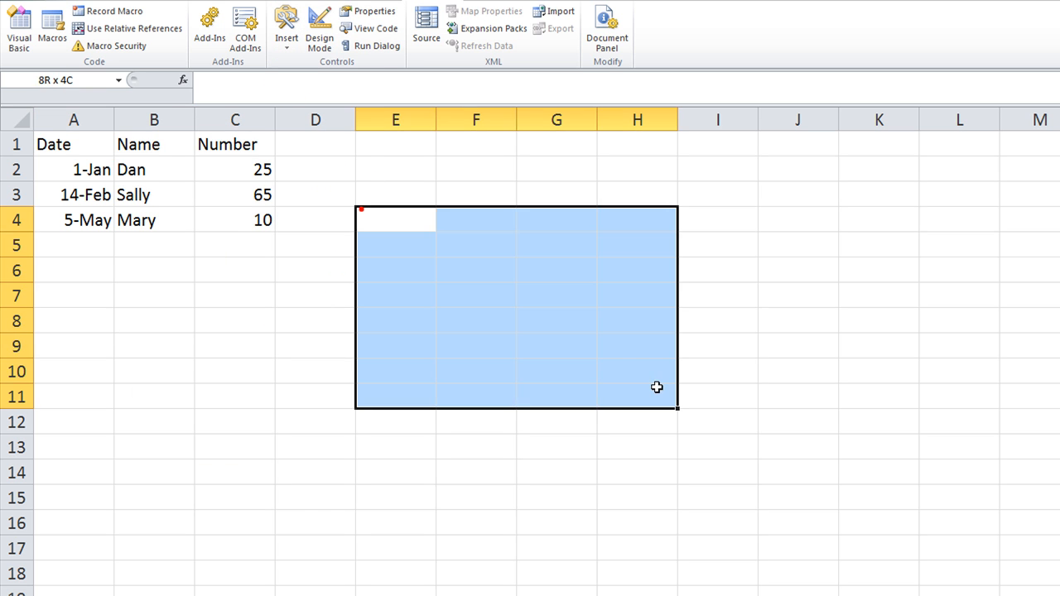
- Insert an ActiveX List Box on the worksheet across columns D to I and show its properties
{"action": "left_click", "coordinate": [285, 25]}
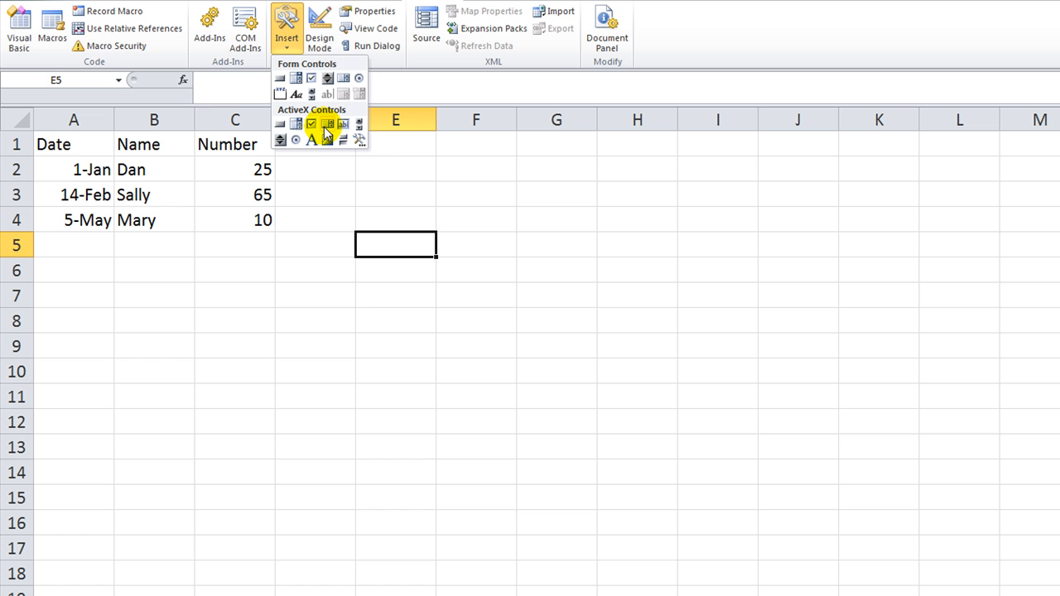
{"action": "left_click", "coordinate": [328, 124]}
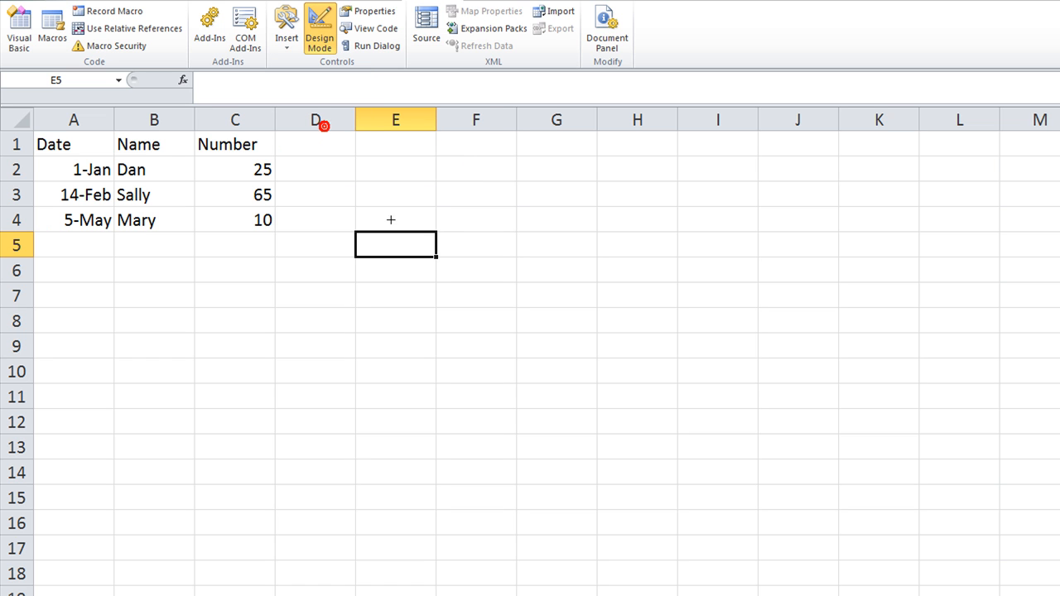
{"action": "mouse_move", "coordinate": [705, 464]}
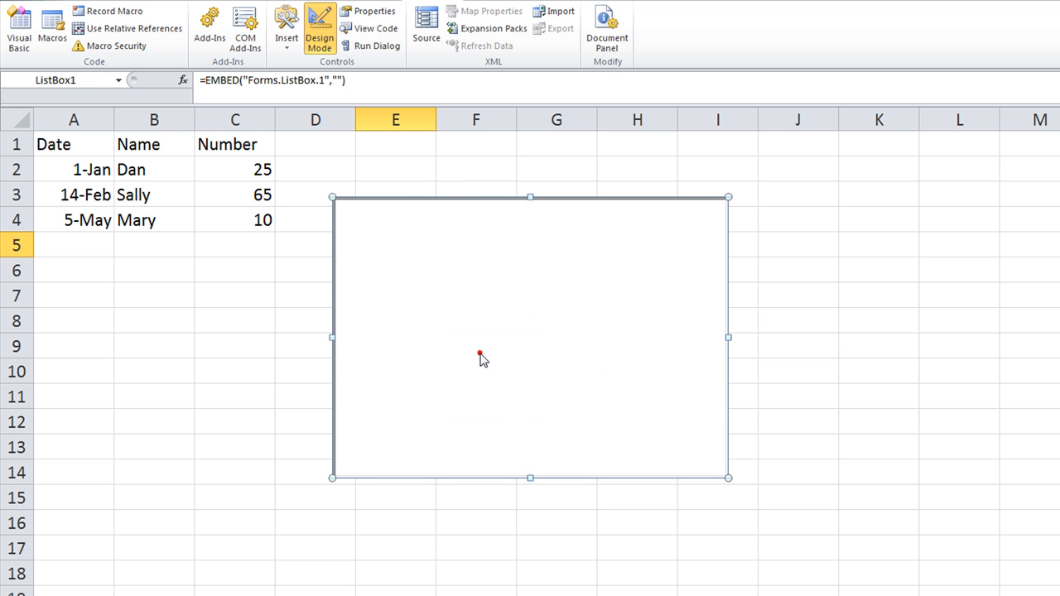
{"action": "left_click", "coordinate": [374, 10]}
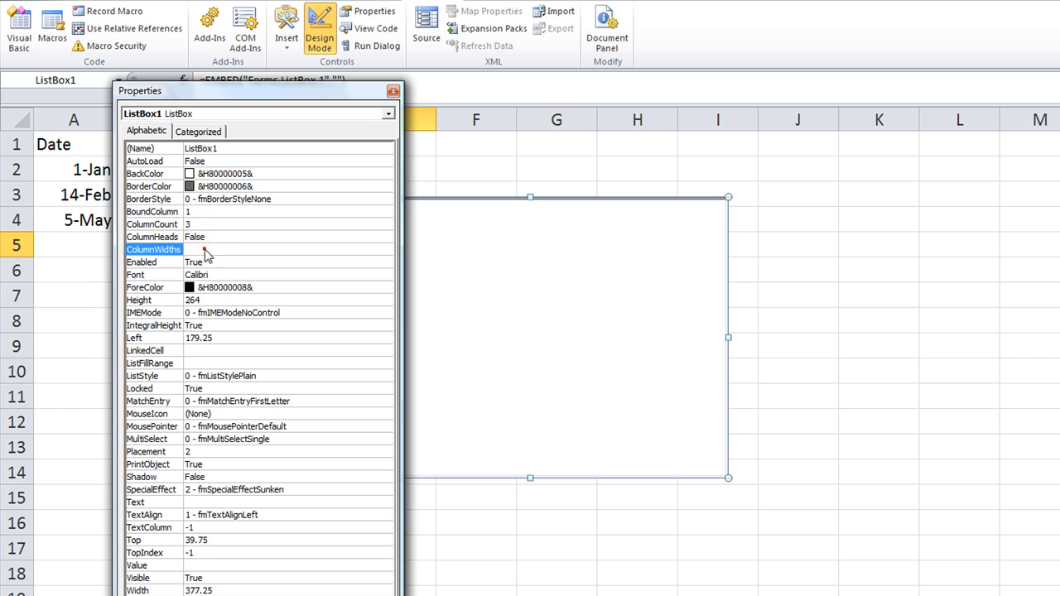
- Give the worksheet list box ColumnWidths 35 pt;49.95 pt;30 pt and ListFillRange mylist
{"action": "type", "text": "35 pt;49.95 pt;30 pt"}
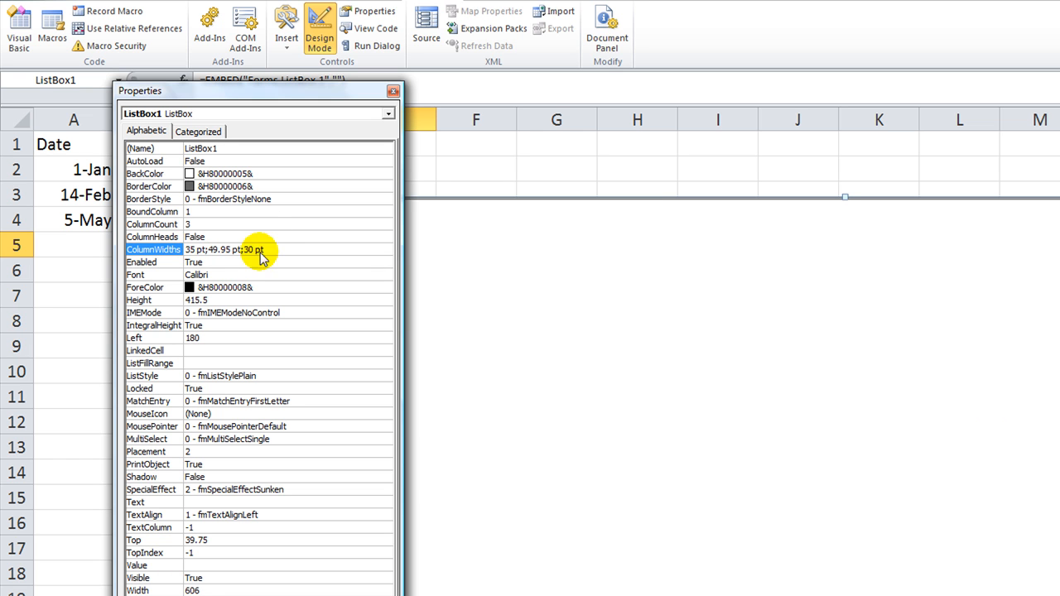
{"action": "mouse_move", "coordinate": [566, 279]}
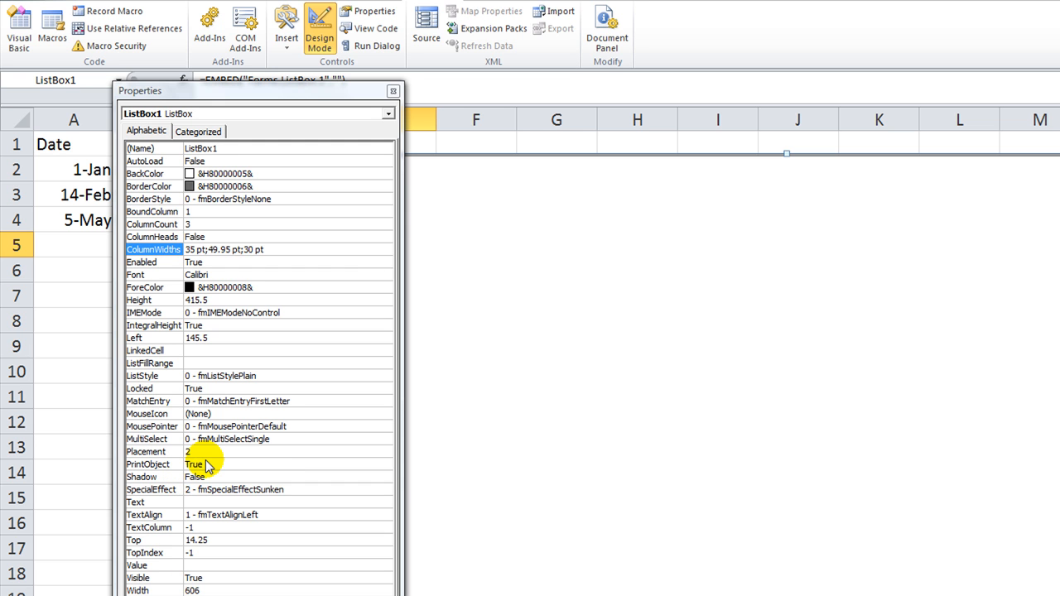
{"action": "left_click", "coordinate": [152, 363]}
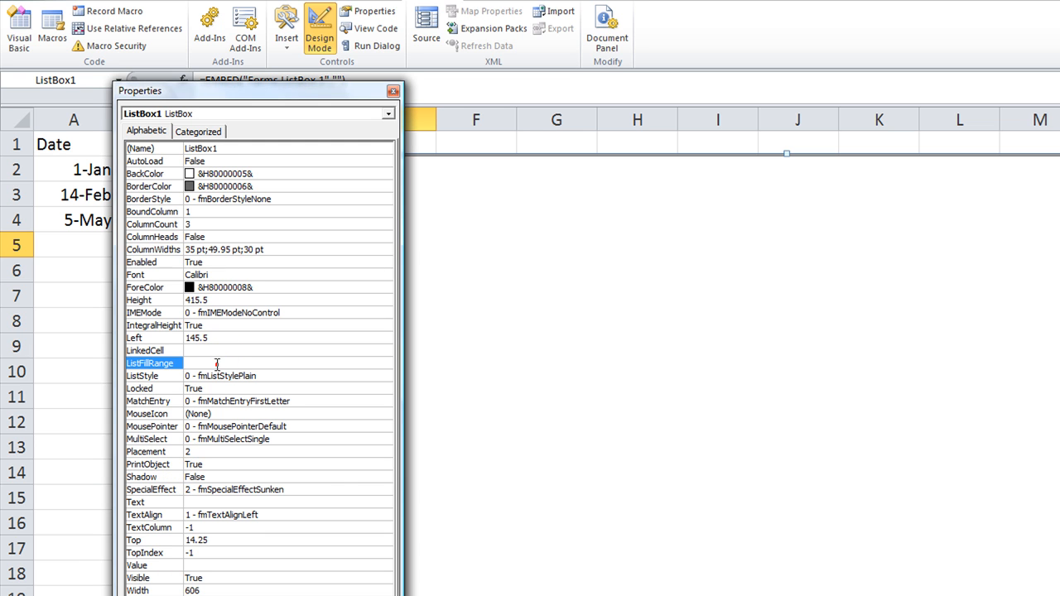
{"action": "type", "text": "mylist"}
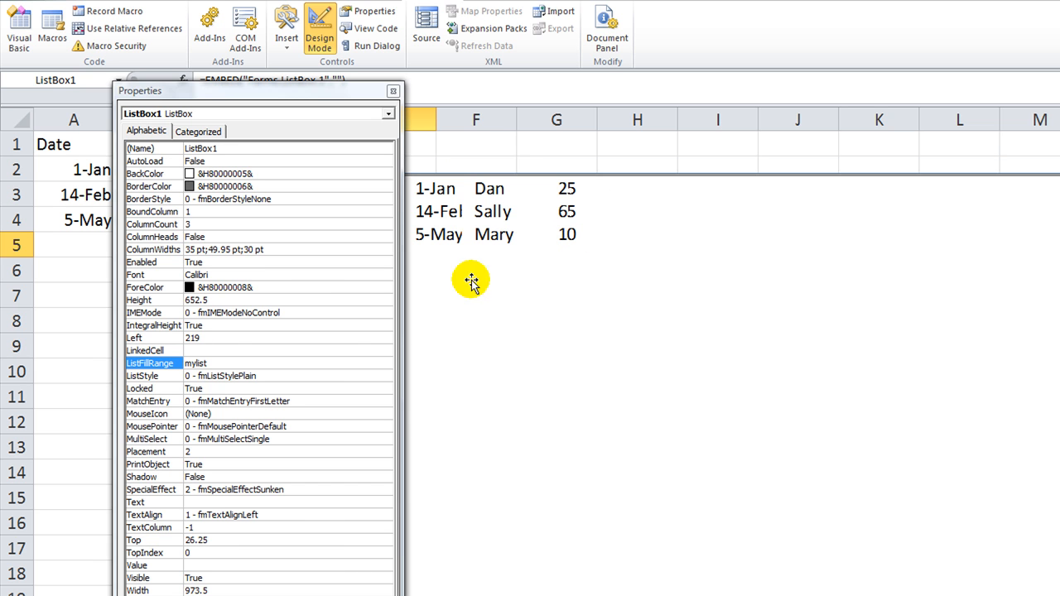
{"action": "left_click", "coordinate": [152, 249]}
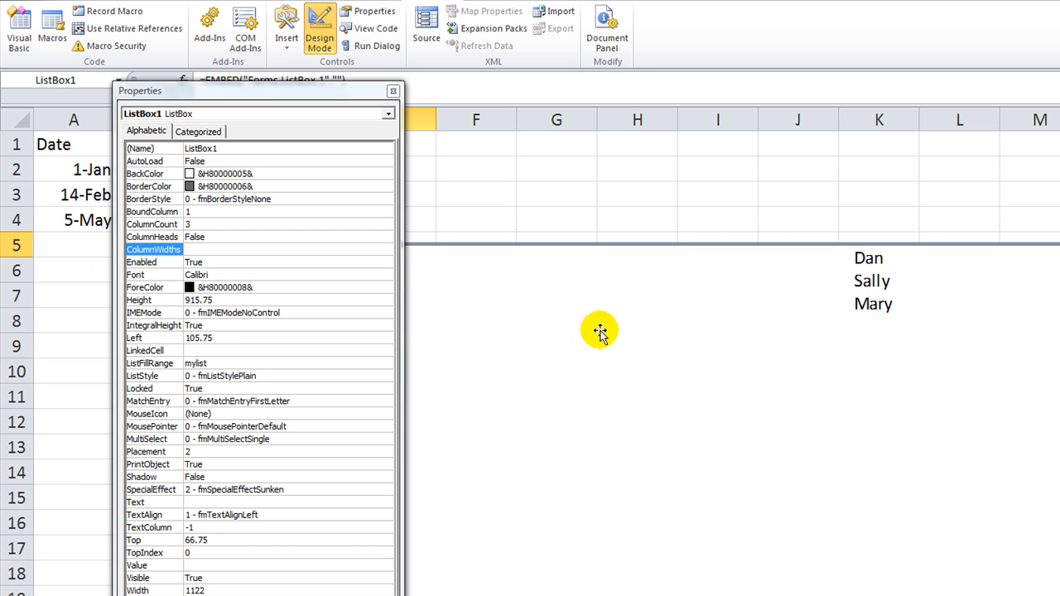
- Resize the three-column list box narrower and shorter so it ends near row 14
{"action": "left_click", "coordinate": [393, 91]}
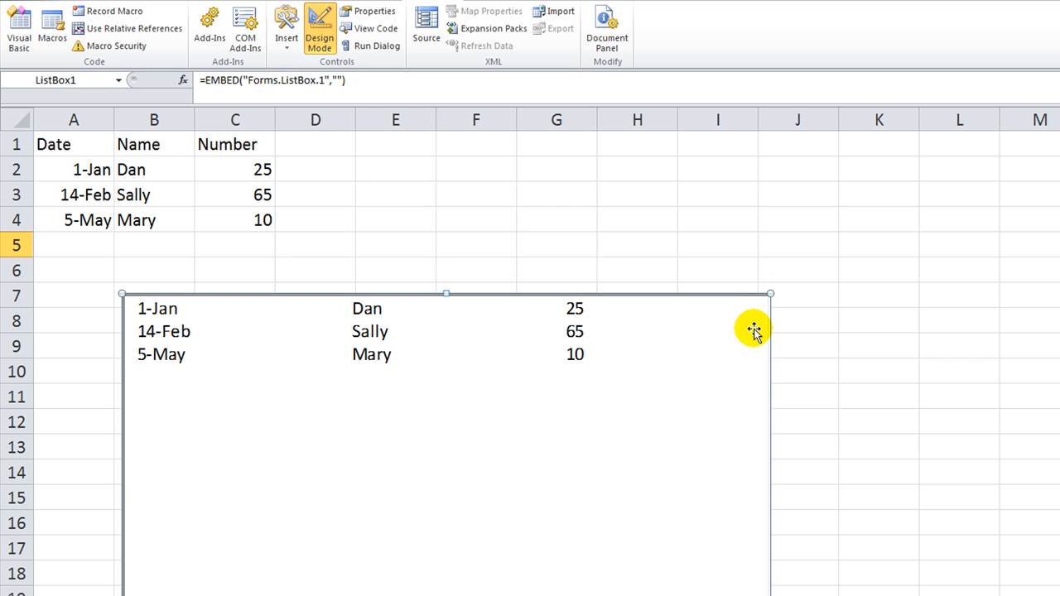
{"action": "left_click_drag", "start_coordinate": [770, 293], "coordinate": [580, 293]}
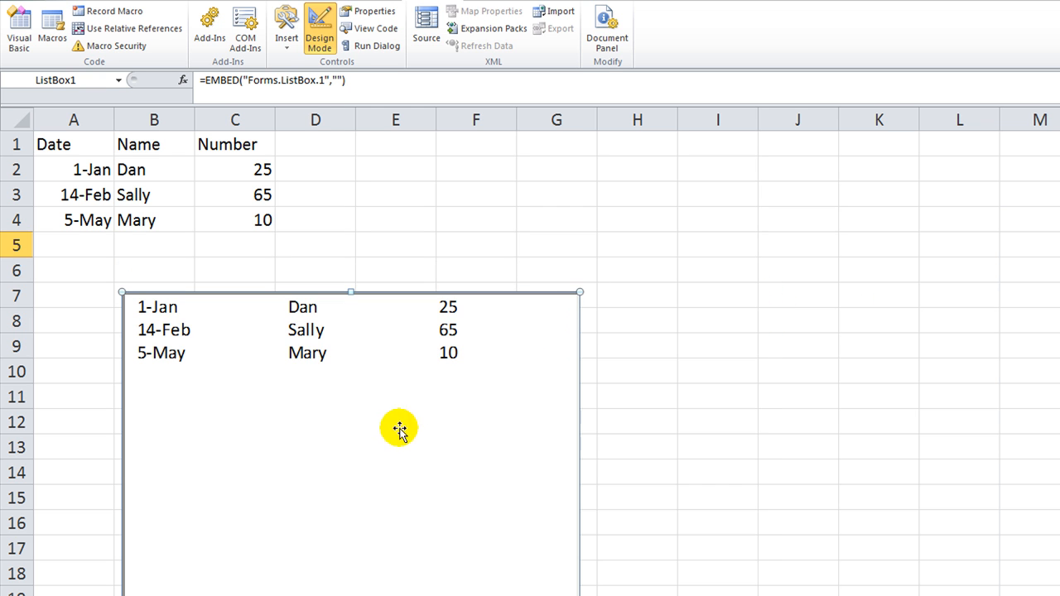
{"action": "left_click_drag", "start_coordinate": [397, 427], "coordinate": [851, 524]}
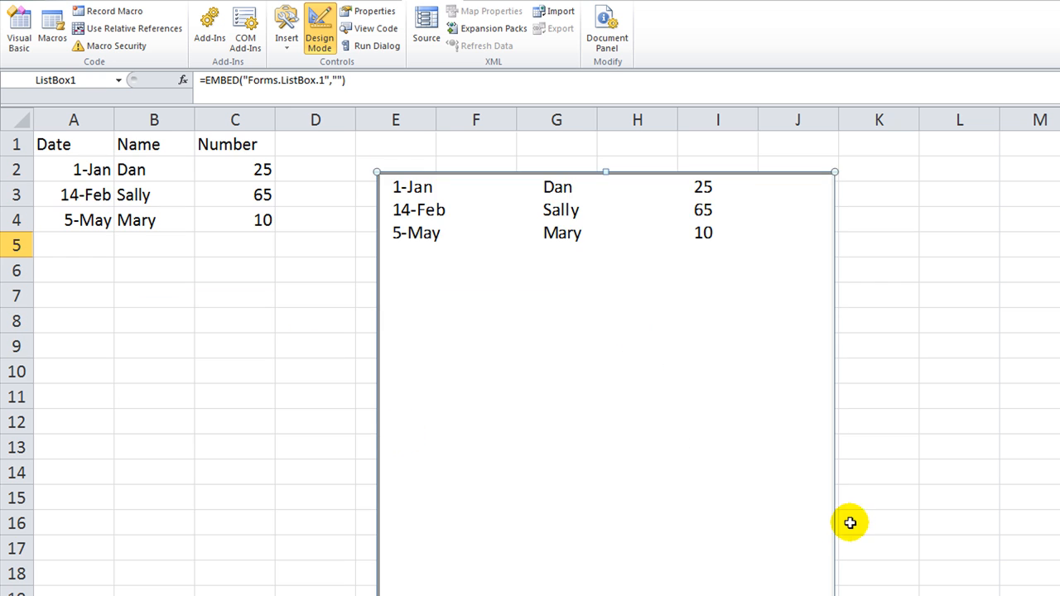
{"action": "scroll", "scroll_direction": "down", "scroll_amount": 3}
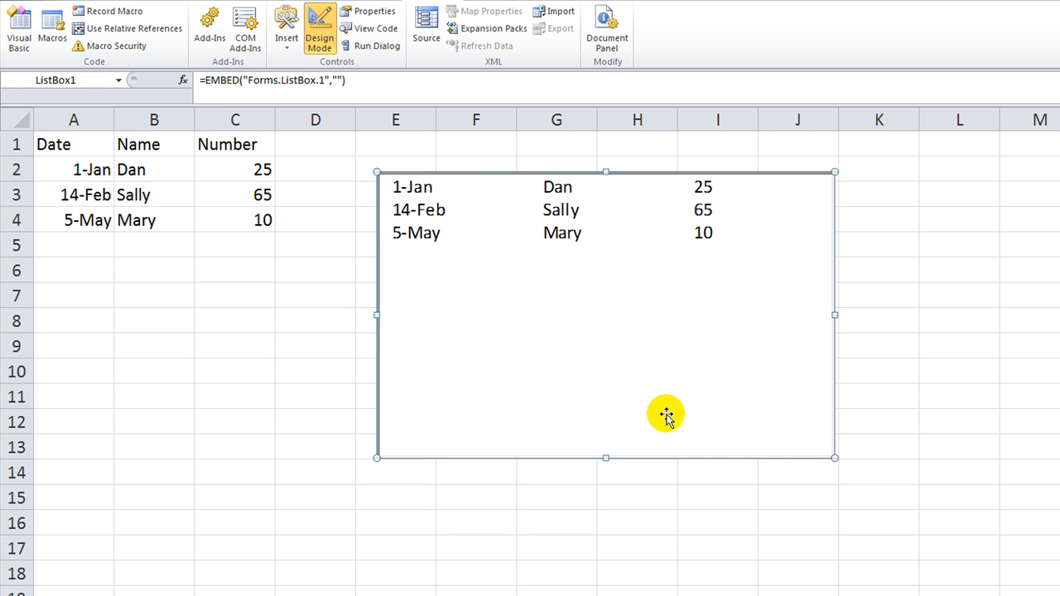
{"action": "mouse_move", "coordinate": [483, 278]}
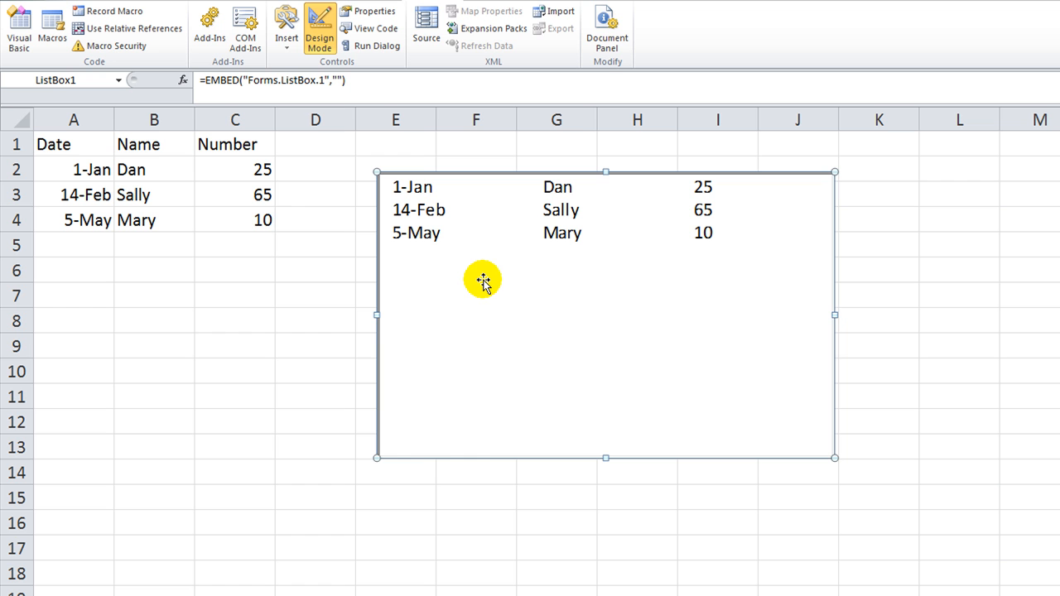
- Set the list box's ColumnHeads property to True so Date, Name and Number headers appear
{"action": "right_click", "coordinate": [484, 282]}
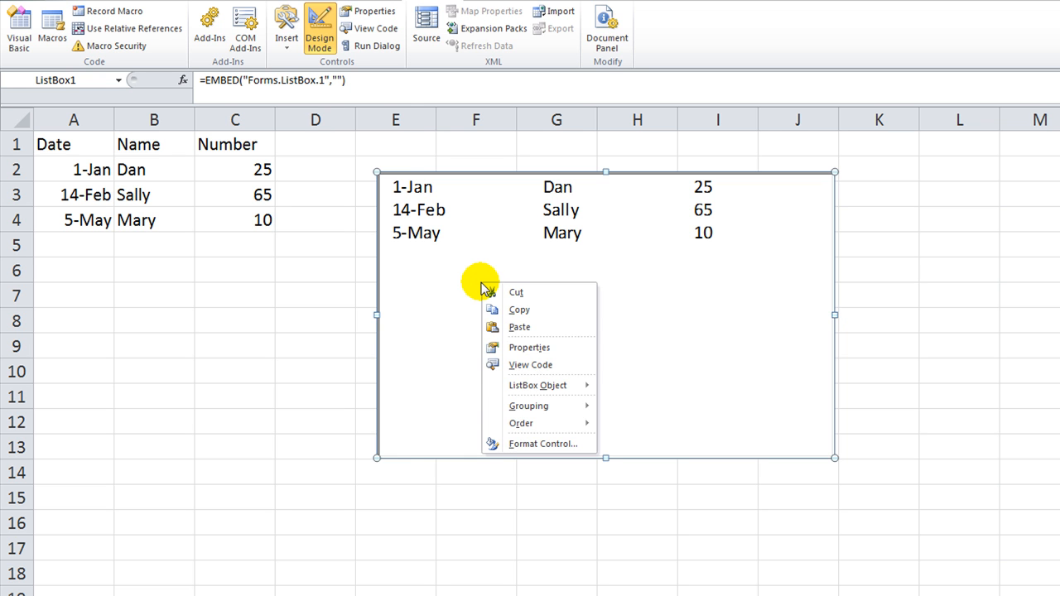
{"action": "left_click", "coordinate": [528, 348]}
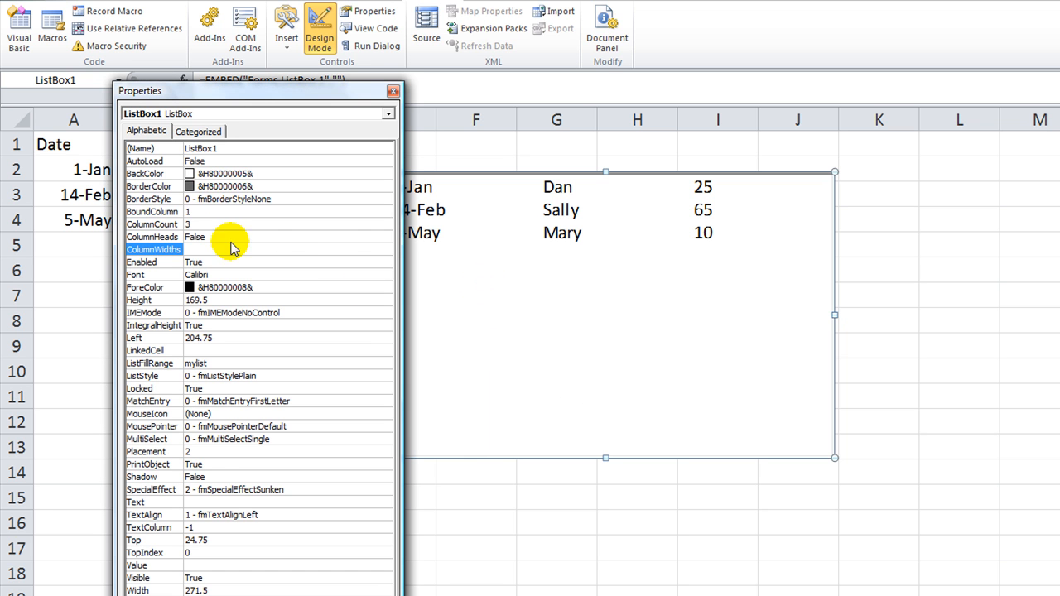
{"action": "mouse_move", "coordinate": [242, 536]}
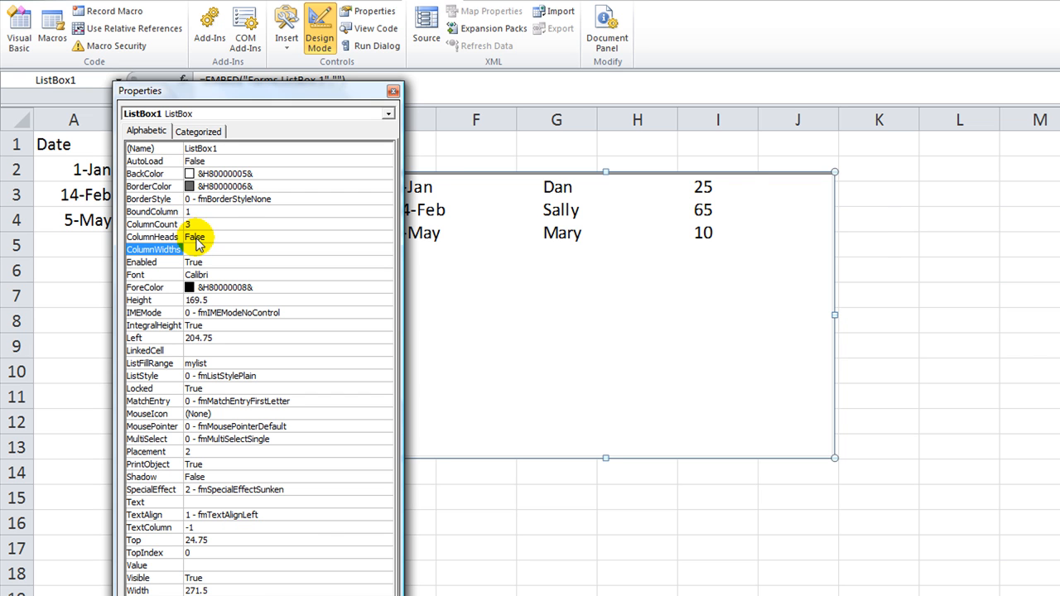
{"action": "left_click", "coordinate": [202, 239]}
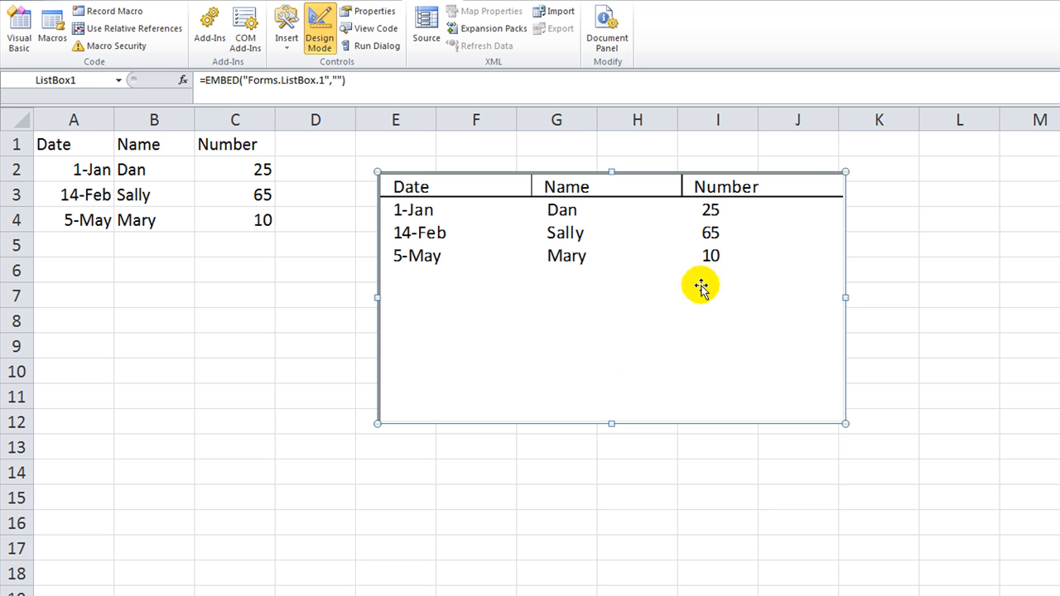
{"action": "mouse_move", "coordinate": [626, 354]}
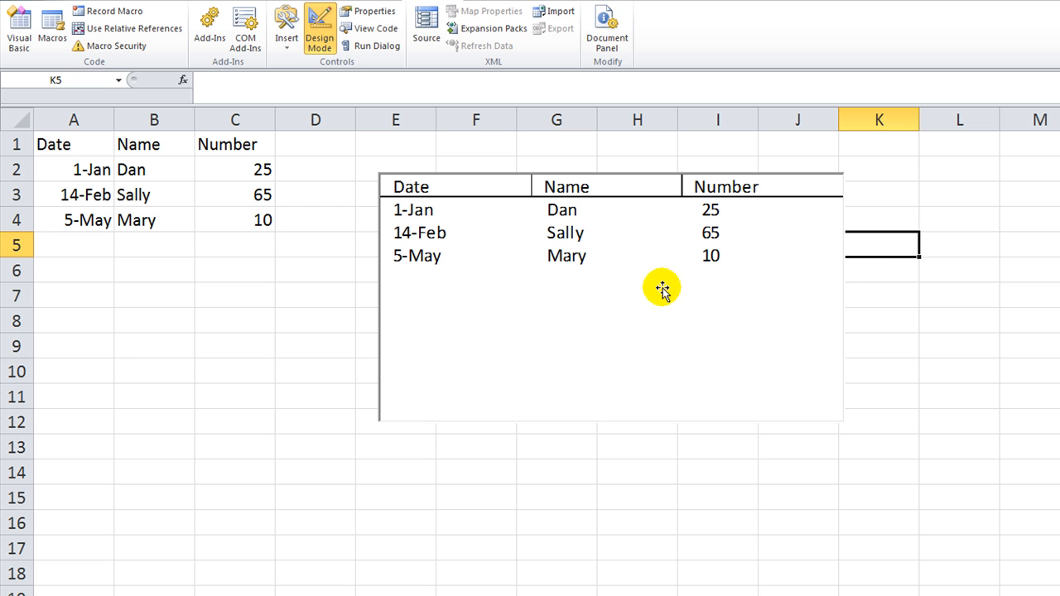
- Enter a new data row 1-Jan, 2, 3 in A5:C5 below the existing entries
{"action": "left_click", "coordinate": [662, 288]}
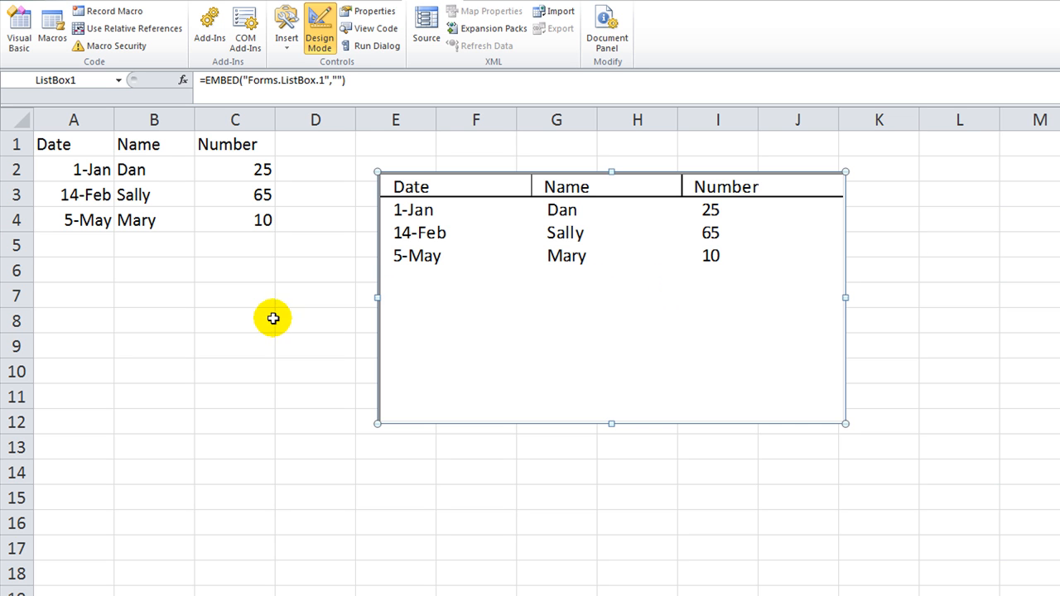
{"action": "type", "text": "1-Jan"}
{"action": "left_click", "coordinate": [235, 245]}
{"action": "type", "text": "3"}
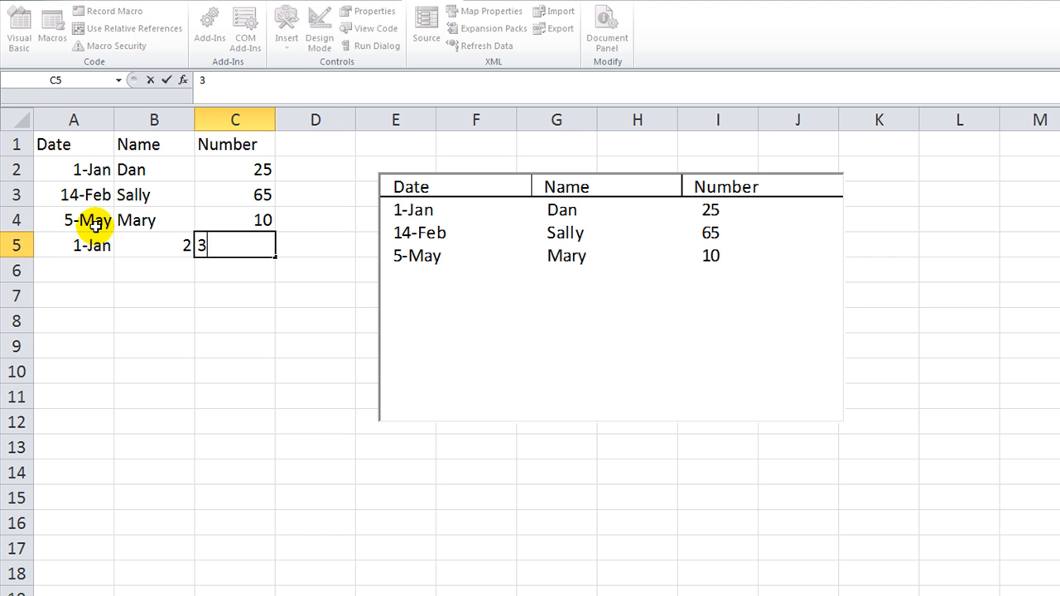
{"action": "right_click", "coordinate": [427, 282]}
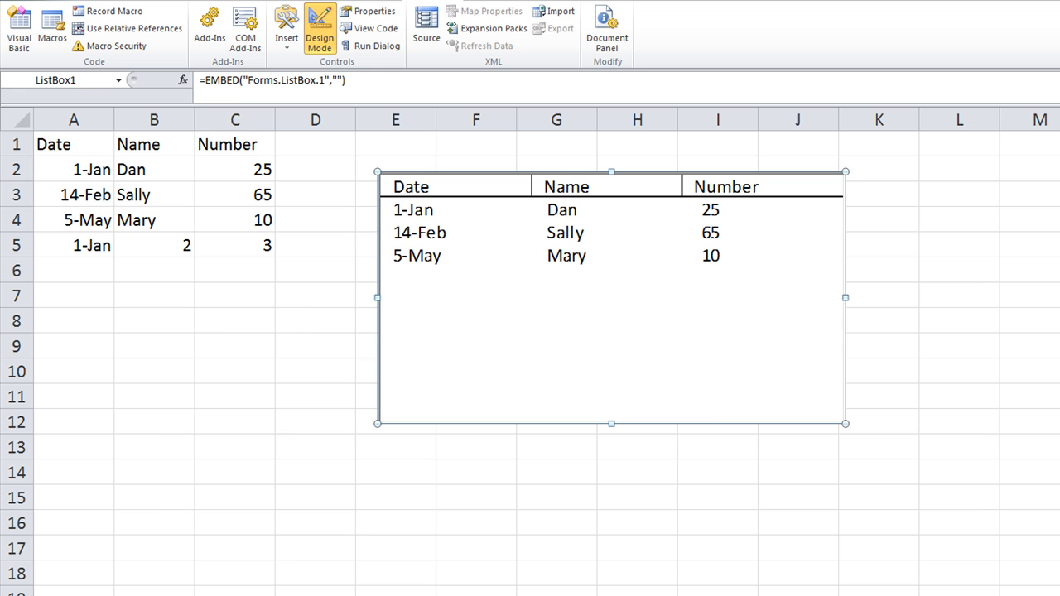
{"action": "left_click", "coordinate": [235, 322]}
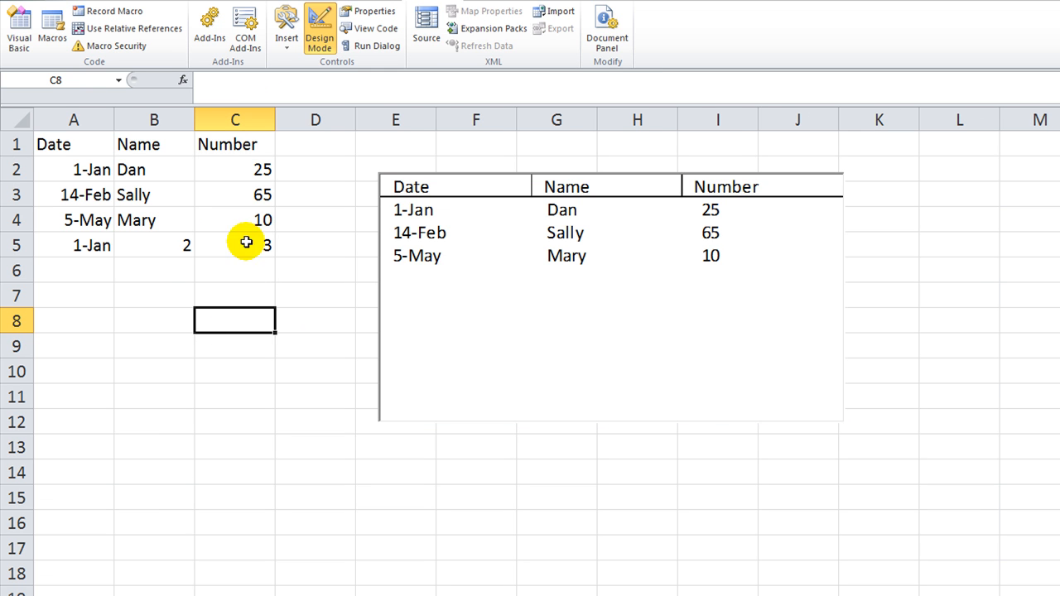
{"action": "mouse_move", "coordinate": [464, 255]}
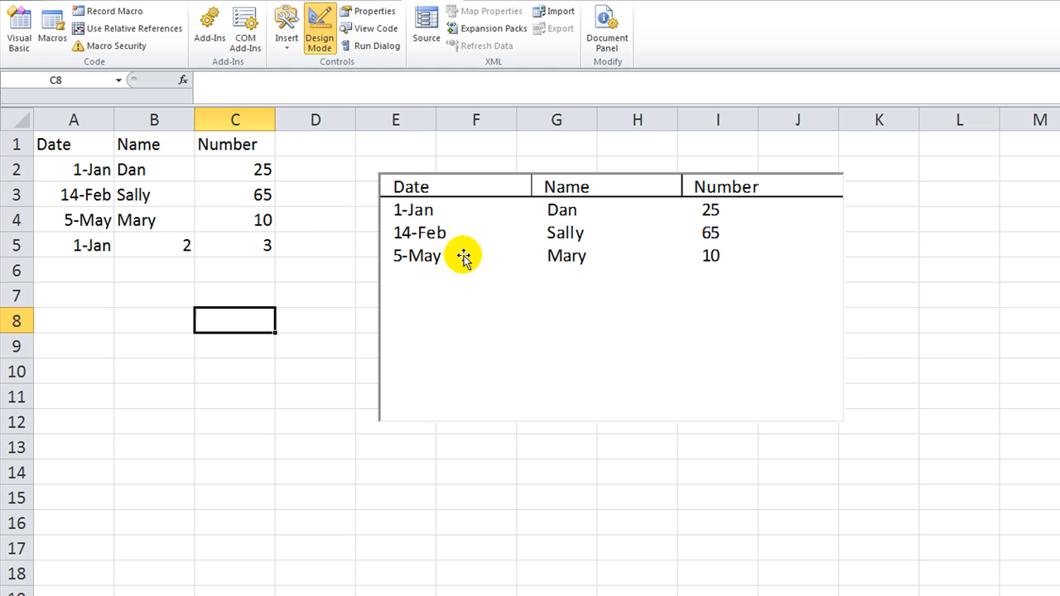
{"action": "mouse_move", "coordinate": [255, 262]}
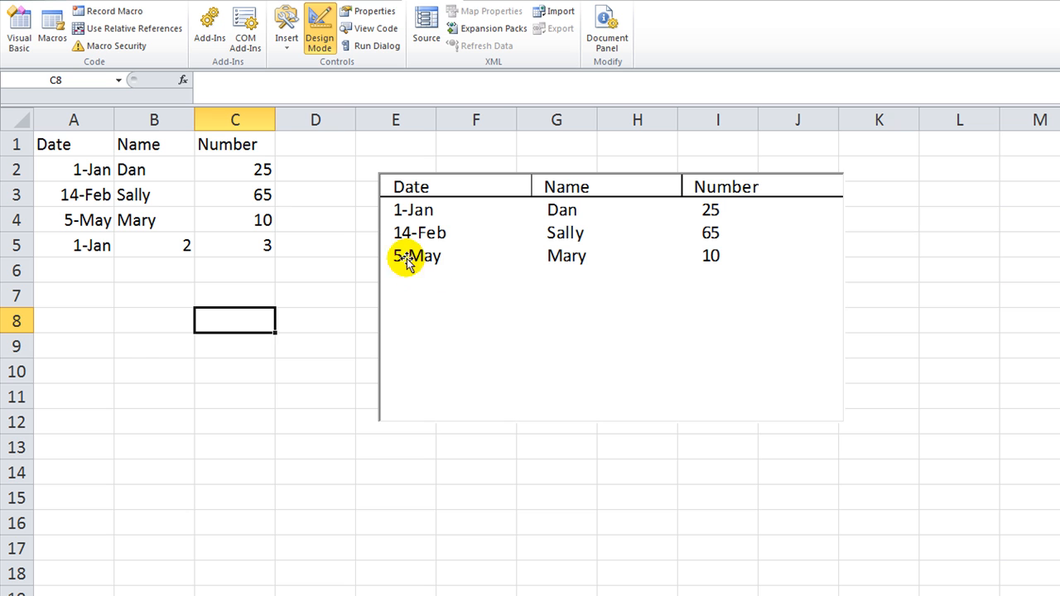
{"action": "mouse_move", "coordinate": [431, 264]}
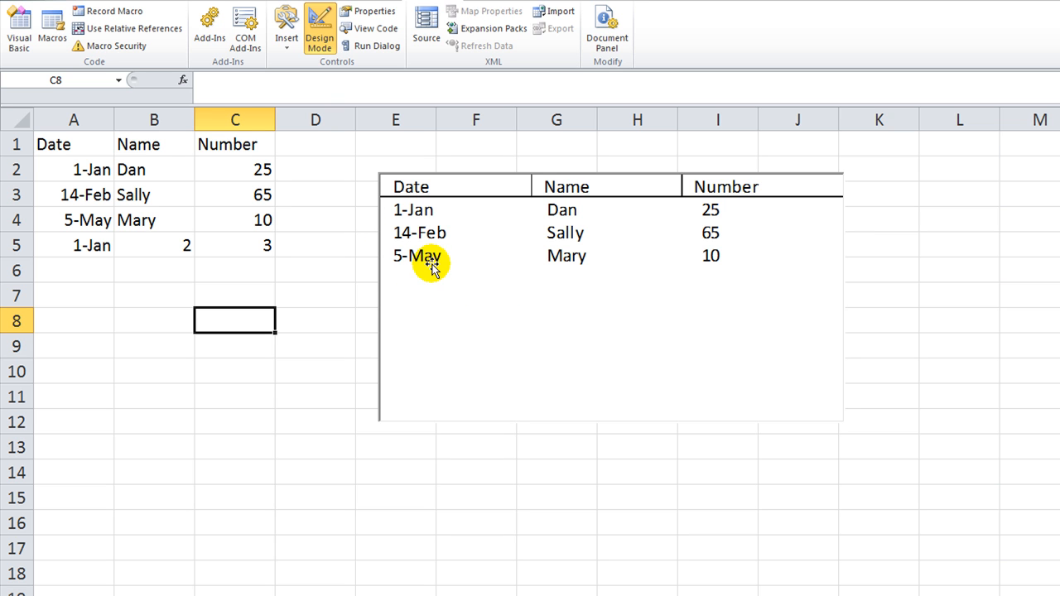
{"action": "mouse_move", "coordinate": [426, 265]}
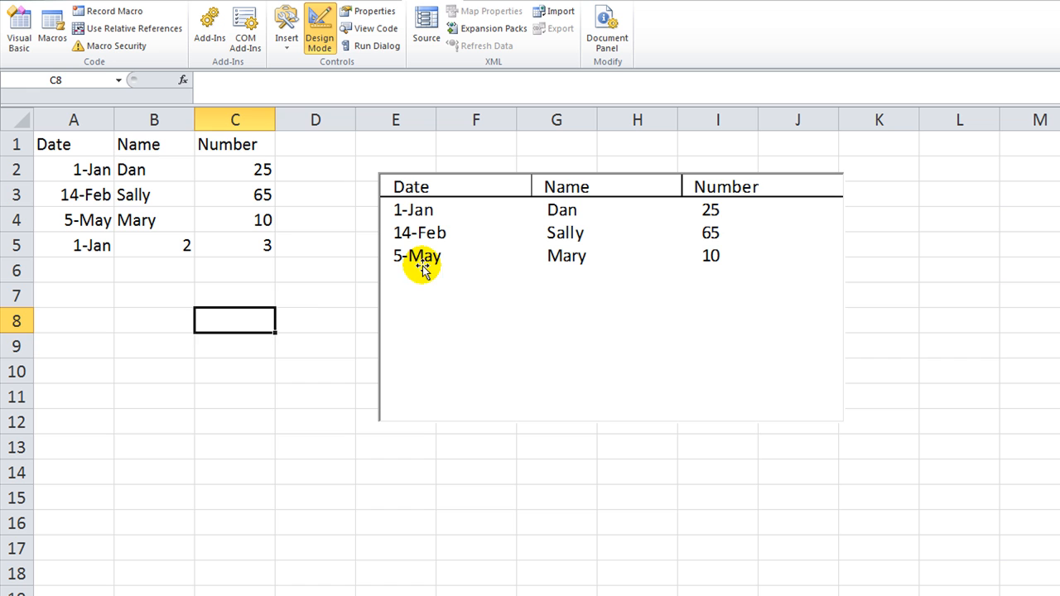
- Begin the ListBox1 Click handler with an 'update comment in the VBA editor
{"action": "double_click", "coordinate": [423, 255]}
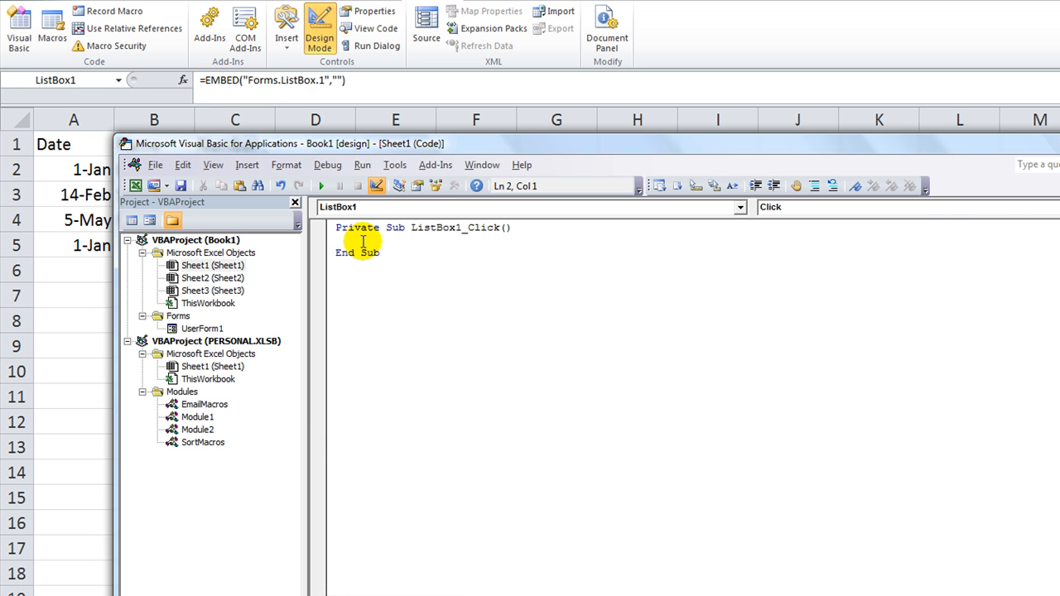
{"action": "mouse_move", "coordinate": [414, 230]}
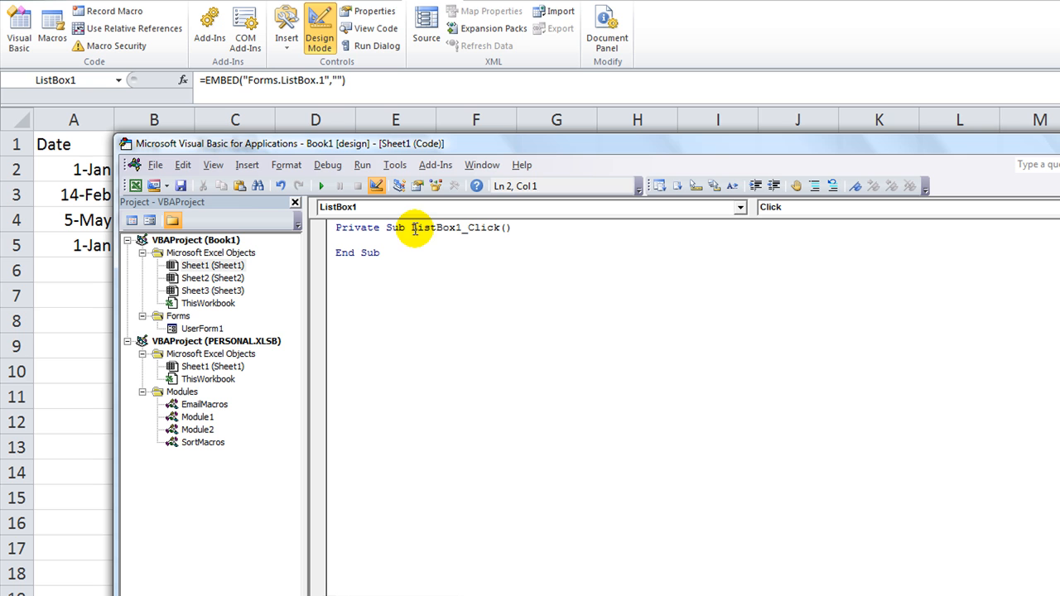
{"action": "type", "text": "'update"}
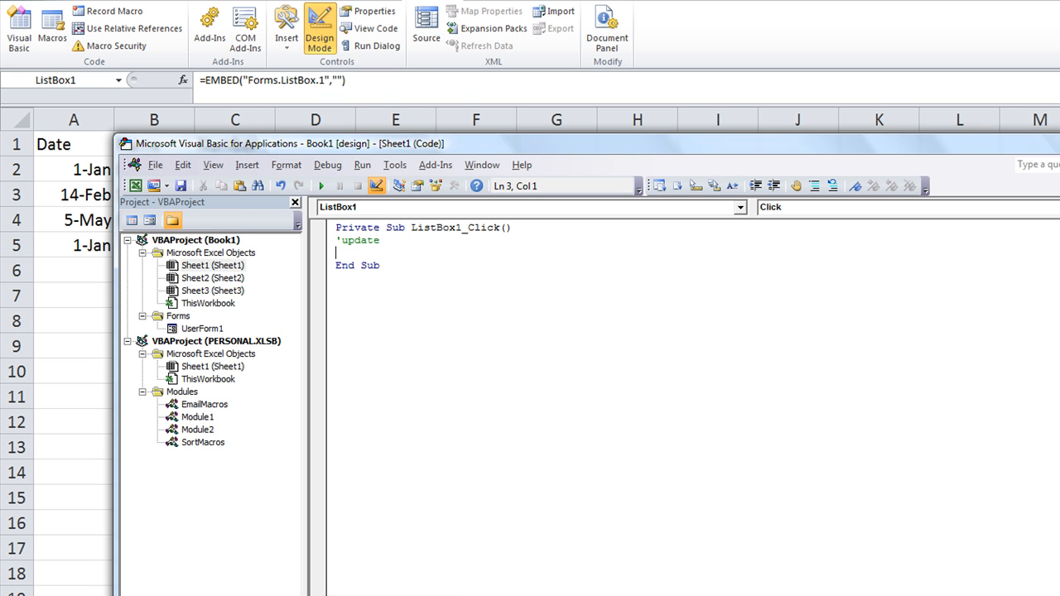
{"action": "type", "text": "me"}
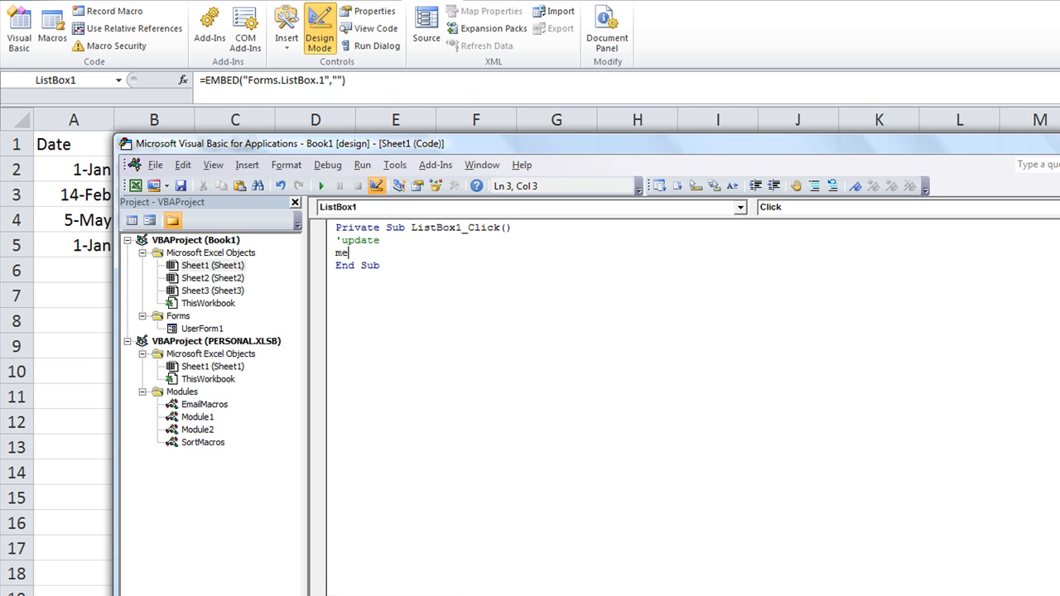
{"action": "type", "text": "."}
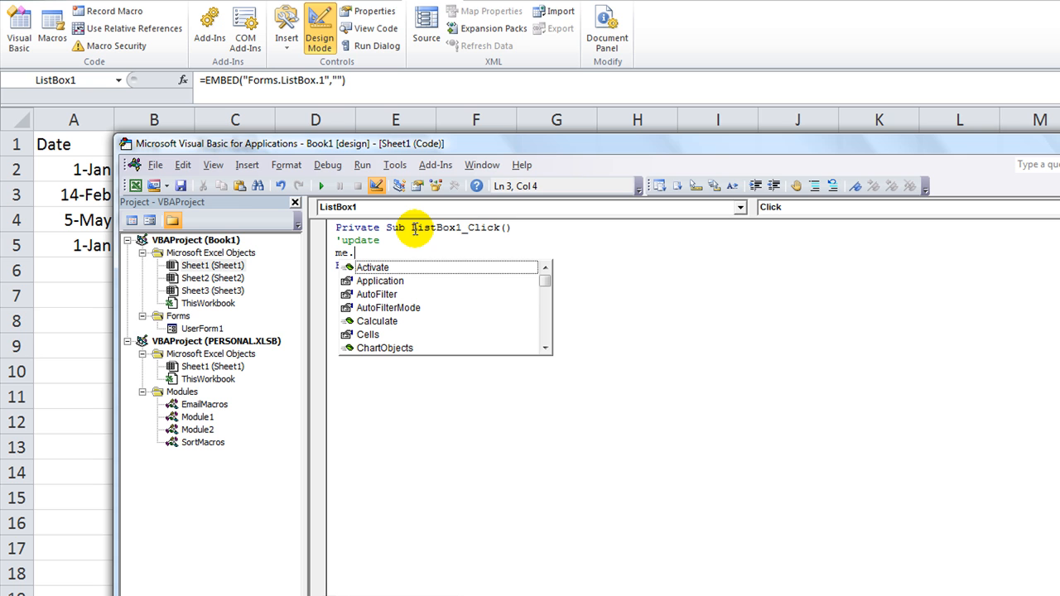
{"action": "type", "text": "listfi"}
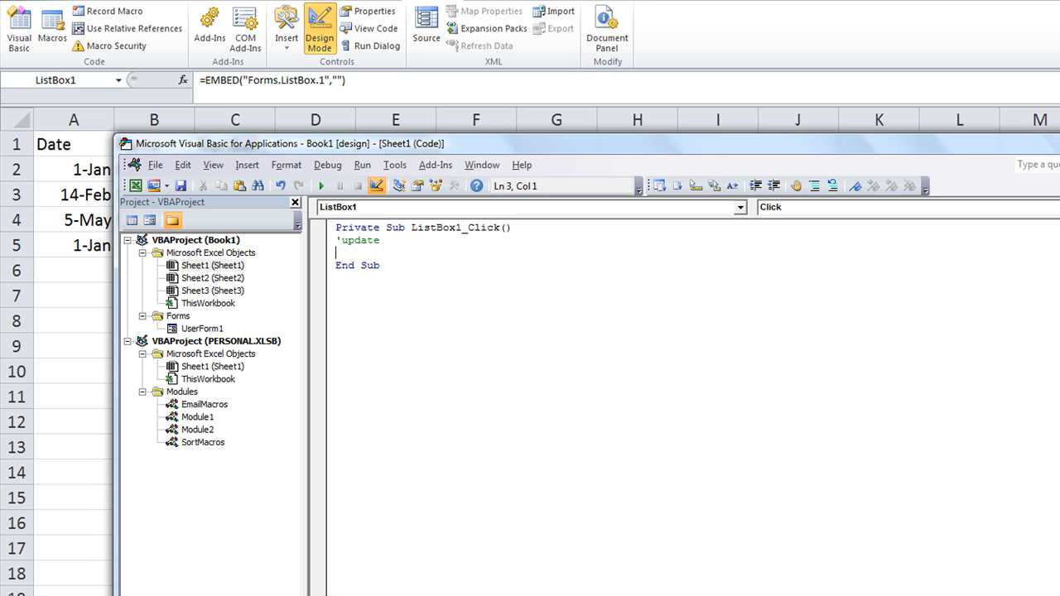
- Write Me.ListBox1.ListFillRange = "mylist" to refresh the box's fill range
{"action": "type", "text": "me."}
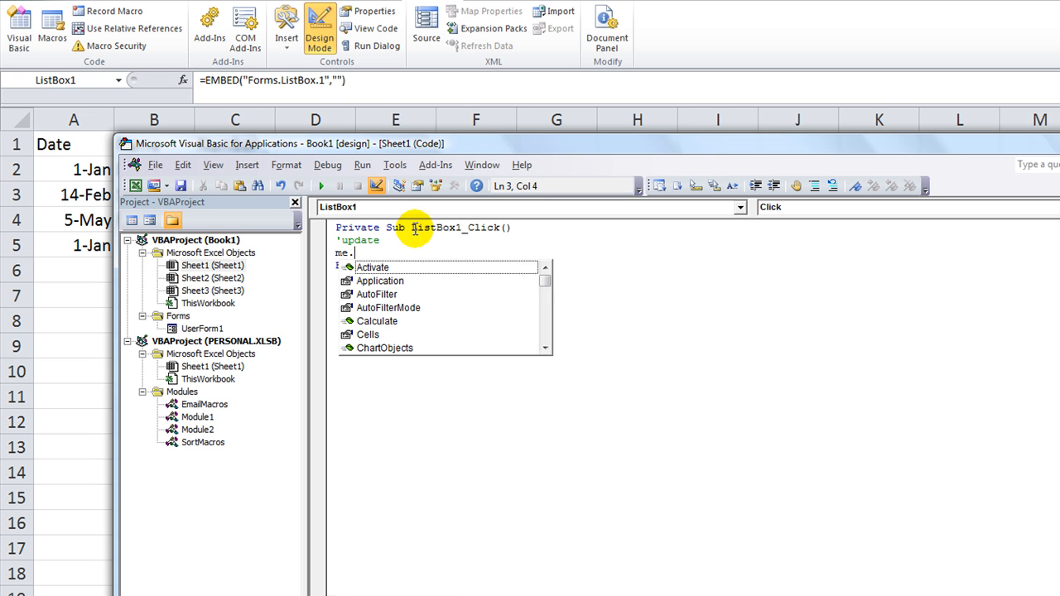
{"action": "type", "text": "ListBox1.l"}
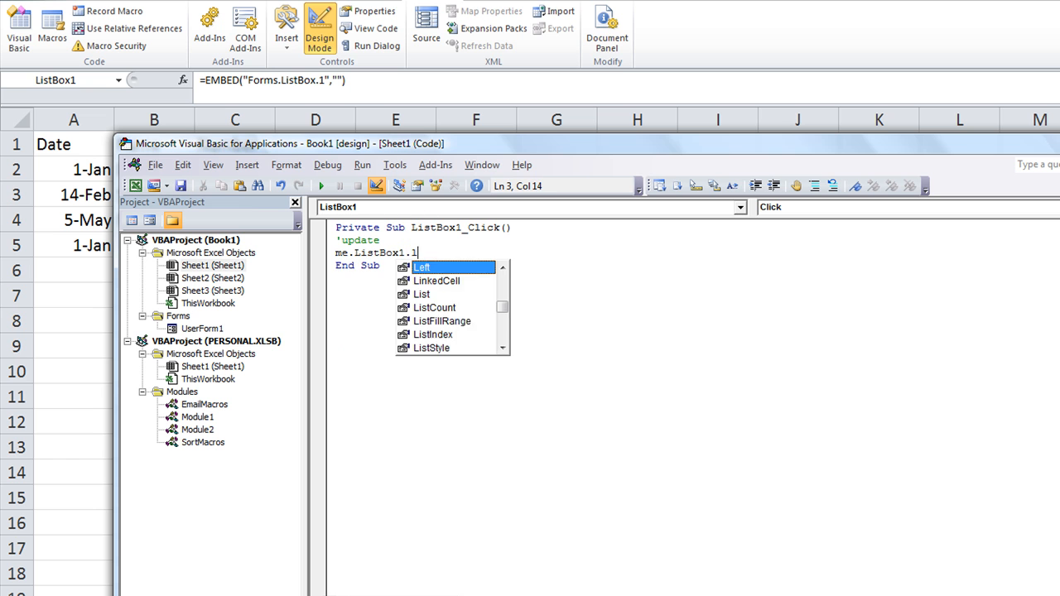
{"action": "type", "text": "istFillRange="}
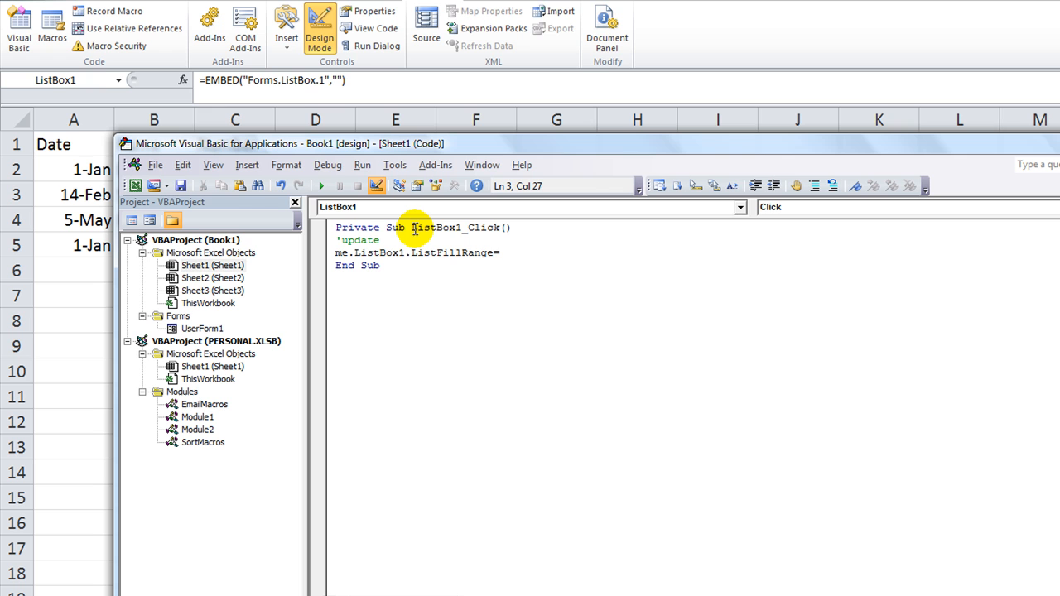
{"action": "type", "text": "m"}
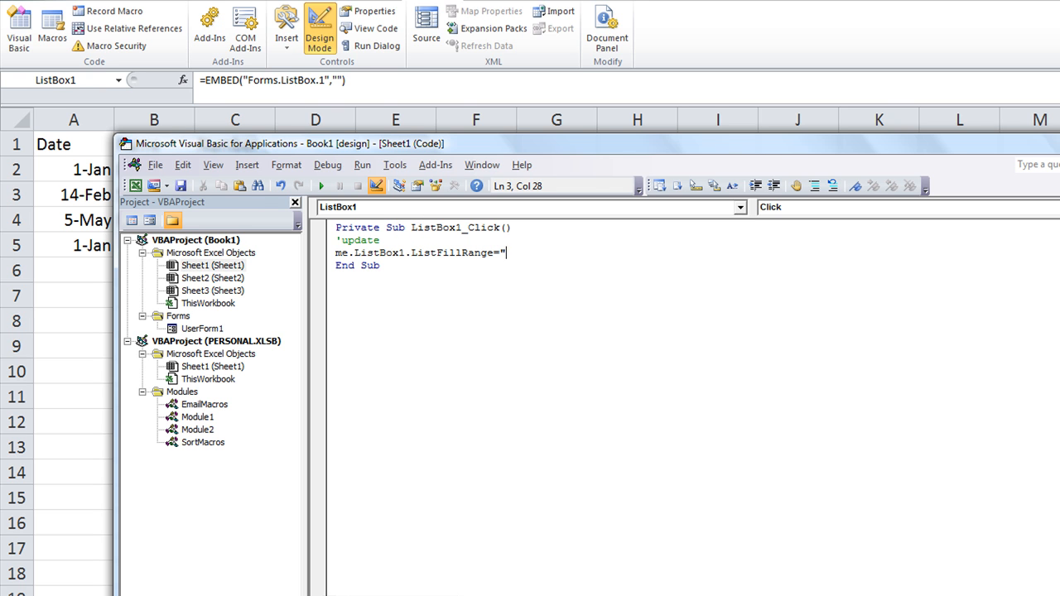
{"action": "type", "text": "mylist"}
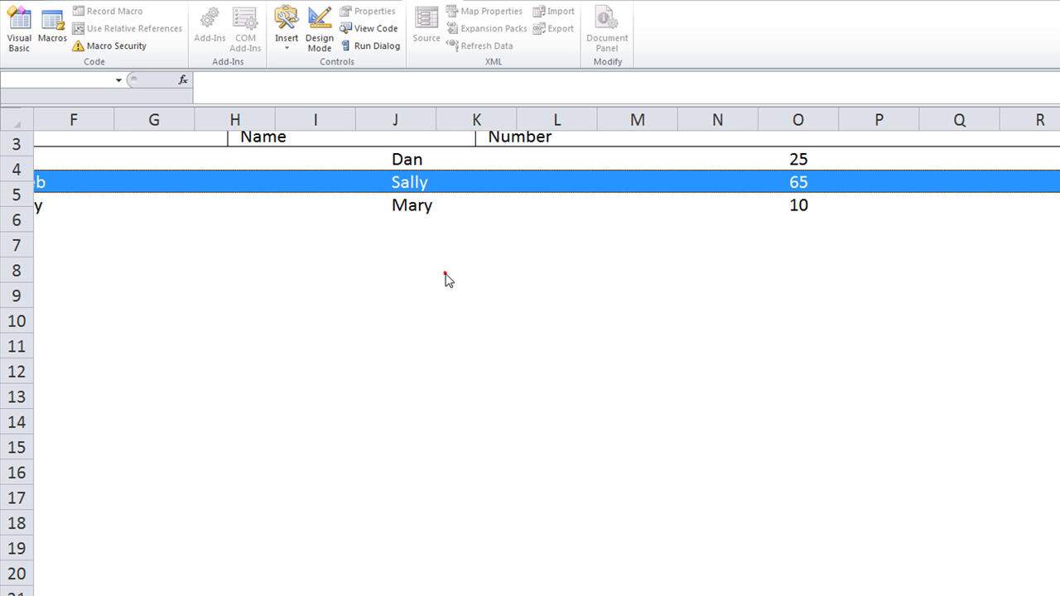
{"action": "scroll", "scroll_direction": "down", "scroll_amount": 3}
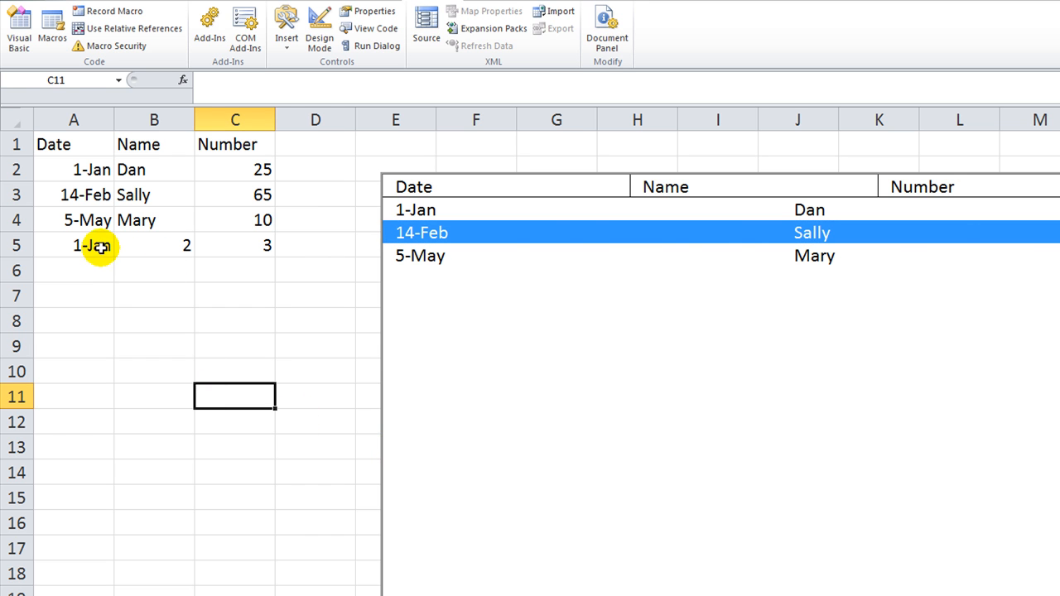
{"action": "left_click", "coordinate": [73, 270]}
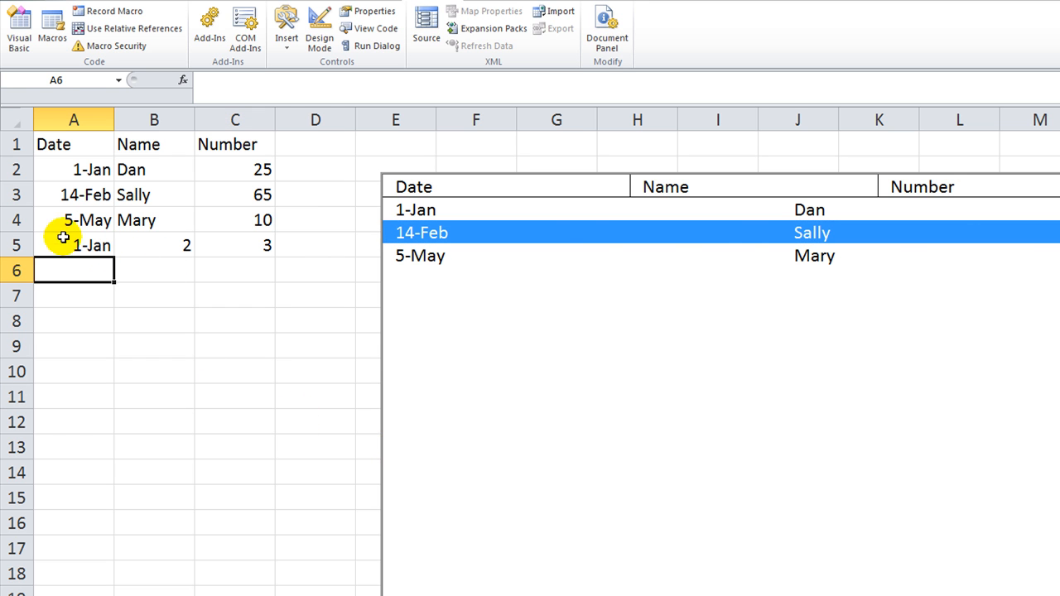
{"action": "left_click", "coordinate": [235, 321]}
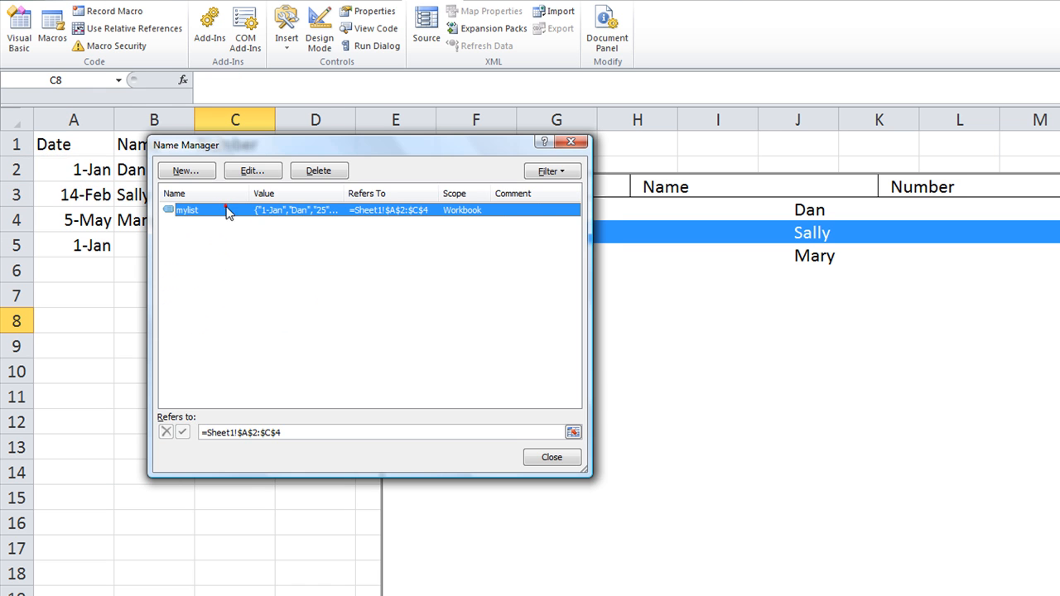
- Redefine mylist in Name Manager as =Sheet1!$A$2:$C$50 and close the dialog
{"action": "left_click", "coordinate": [252, 170]}
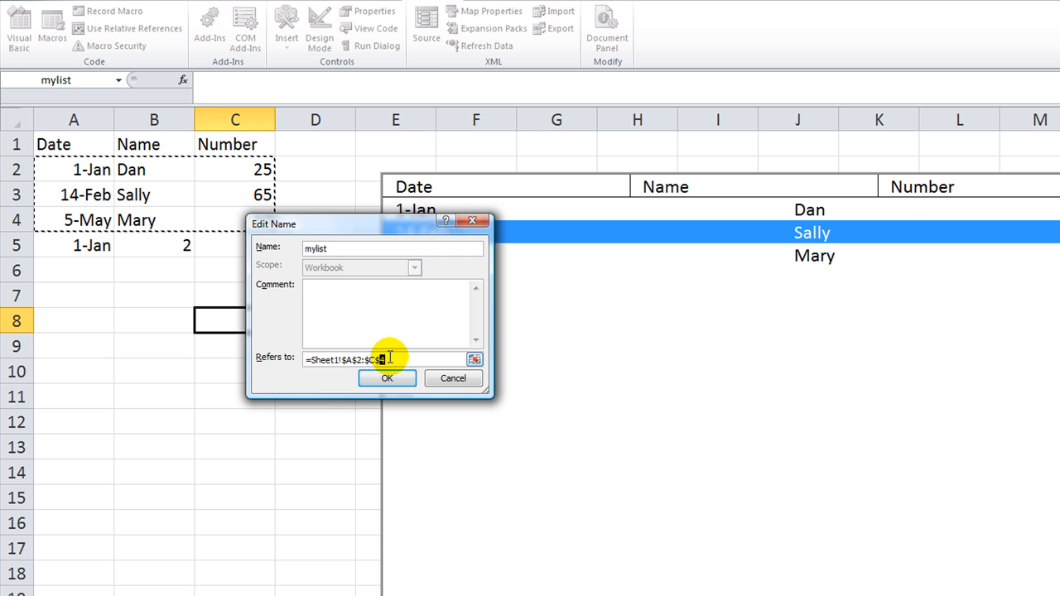
{"action": "left_click", "coordinate": [388, 378]}
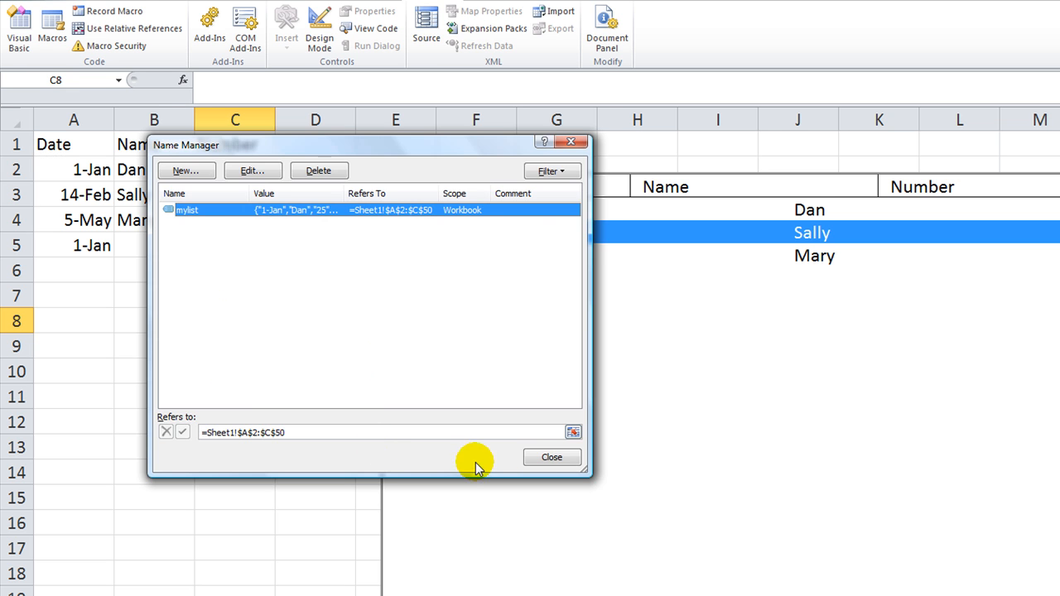
{"action": "left_click", "coordinate": [550, 457]}
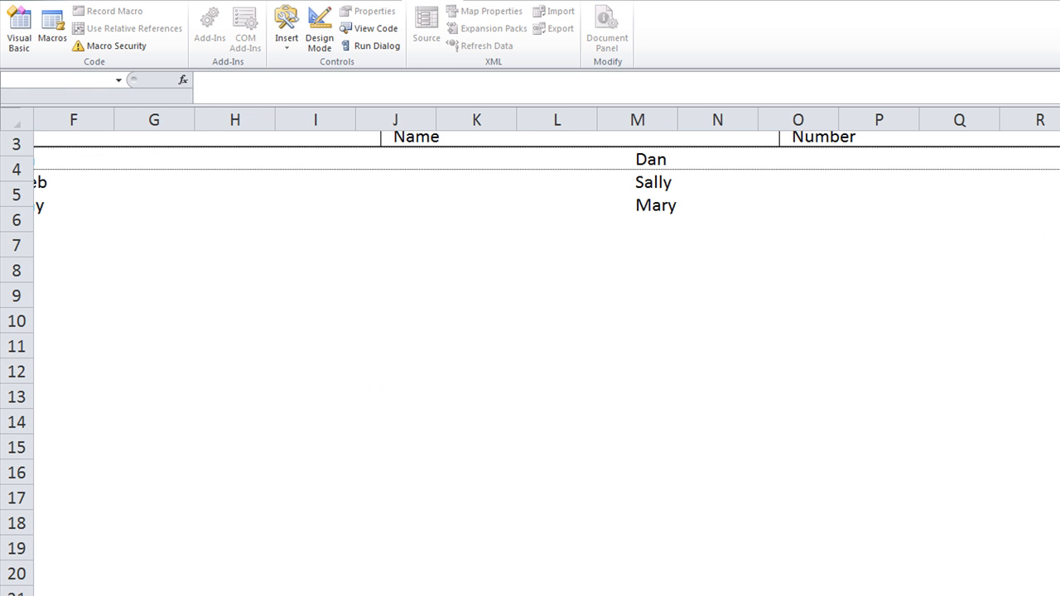
- In Design Mode, narrow the list box to end near column O, then exit Design Mode
{"action": "scroll", "scroll_direction": "left", "scroll_amount": 3}
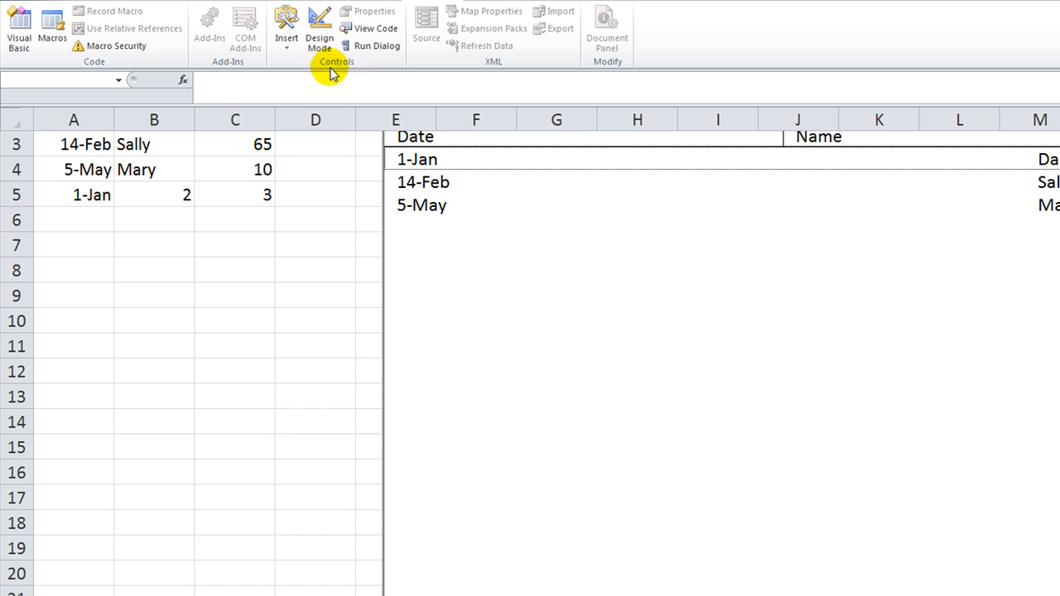
{"action": "left_click", "coordinate": [318, 26]}
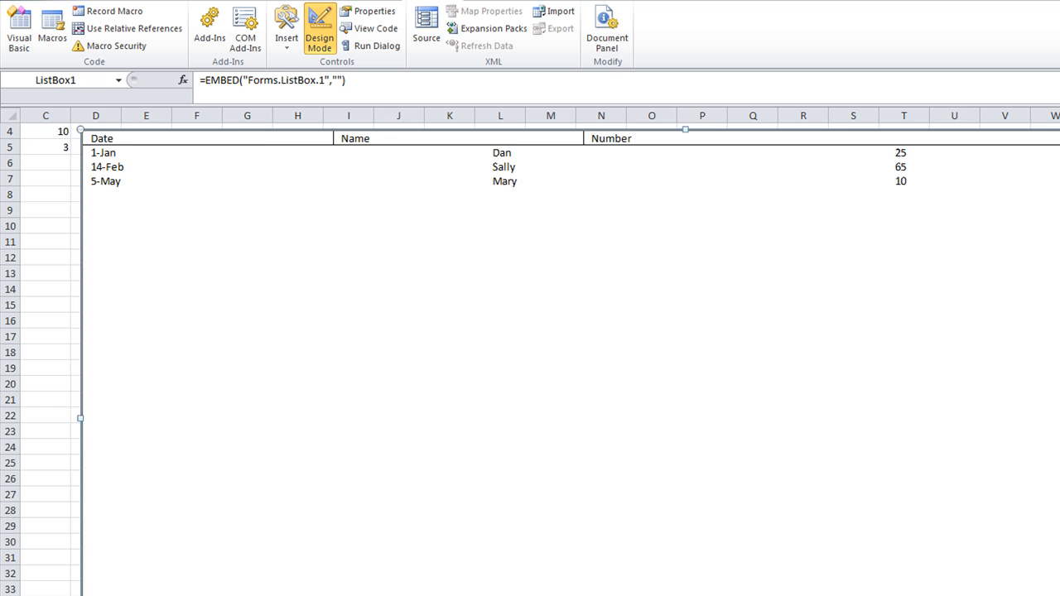
{"action": "scroll", "scroll_direction": "right", "scroll_amount": 3}
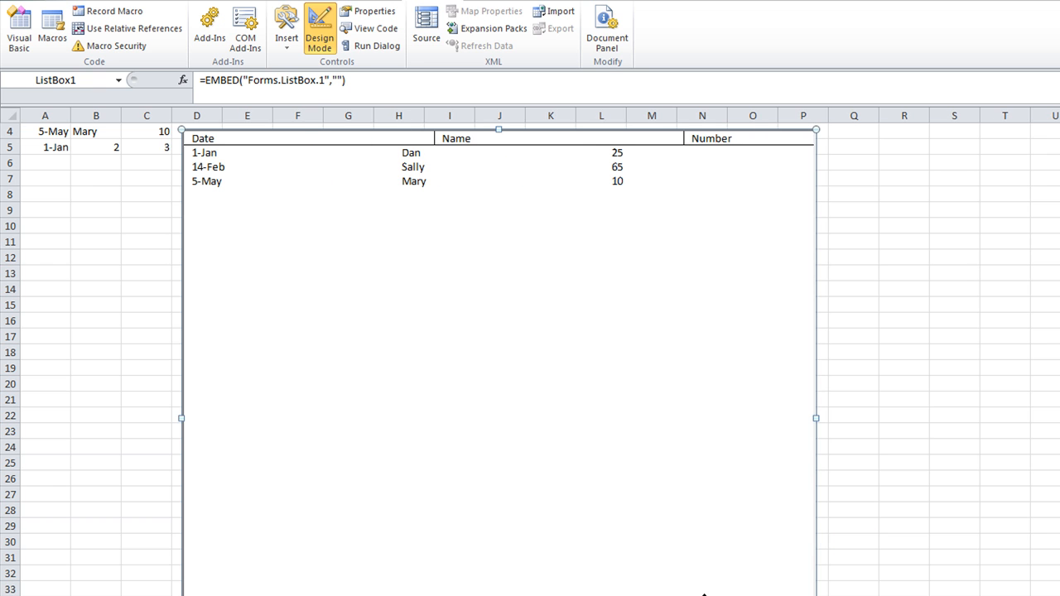
{"action": "mouse_move", "coordinate": [818, 417]}
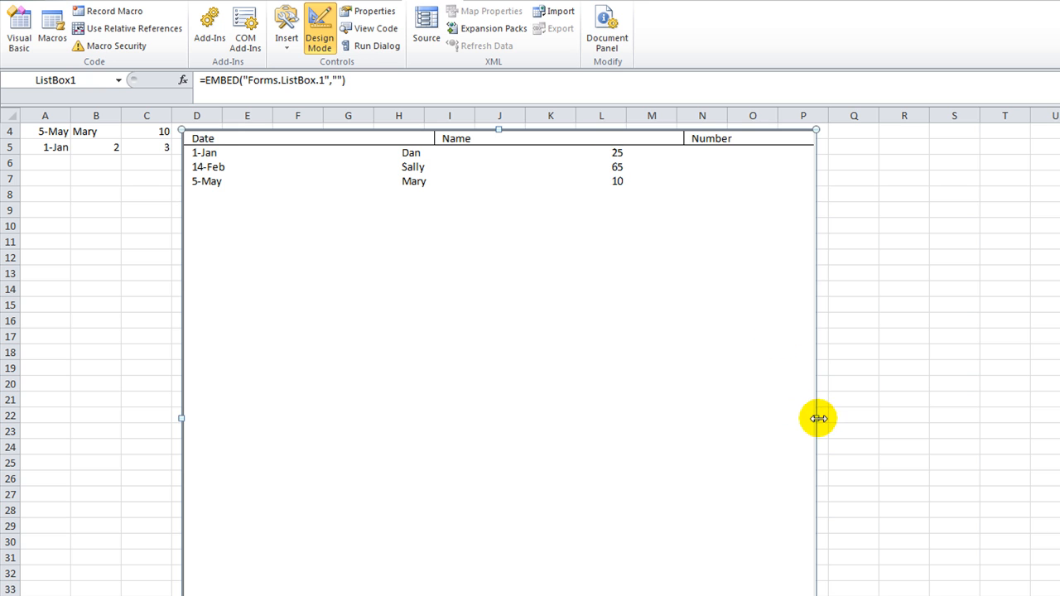
{"action": "left_click_drag", "start_coordinate": [818, 418], "coordinate": [865, 417]}
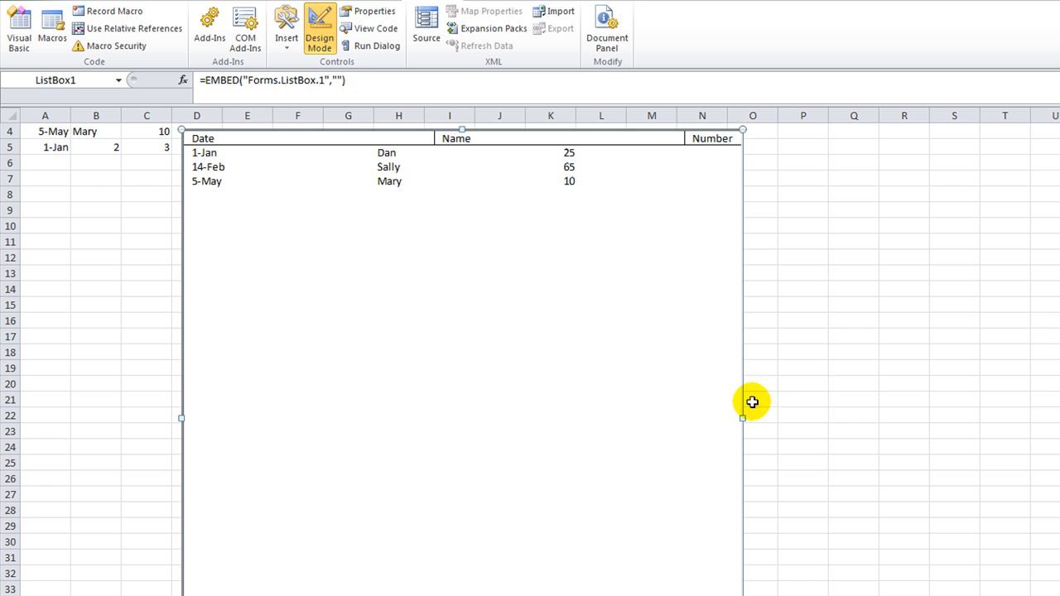
{"action": "left_click", "coordinate": [904, 384]}
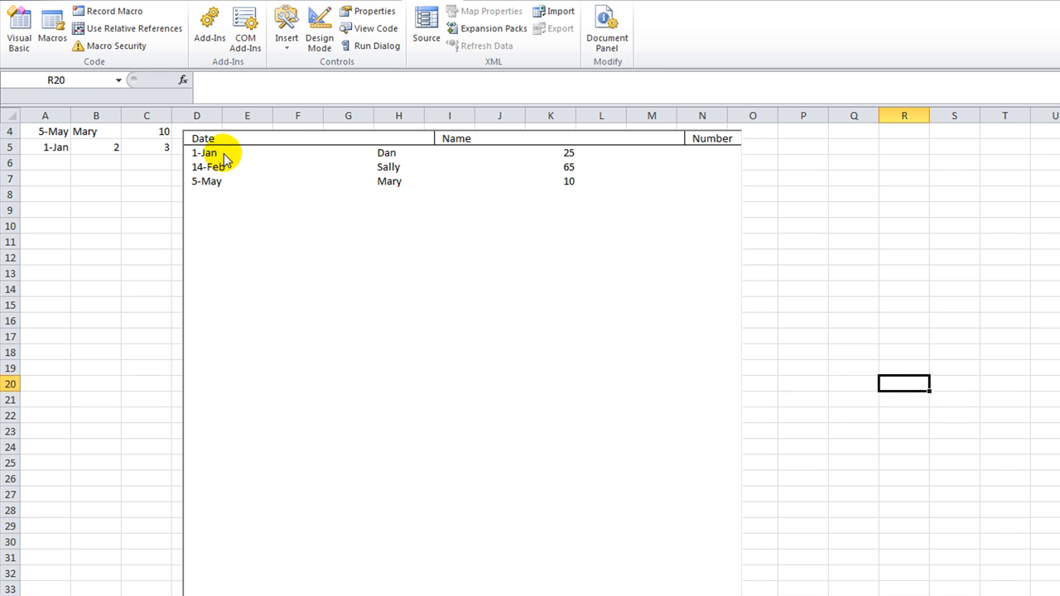
{"action": "mouse_move", "coordinate": [644, 240]}
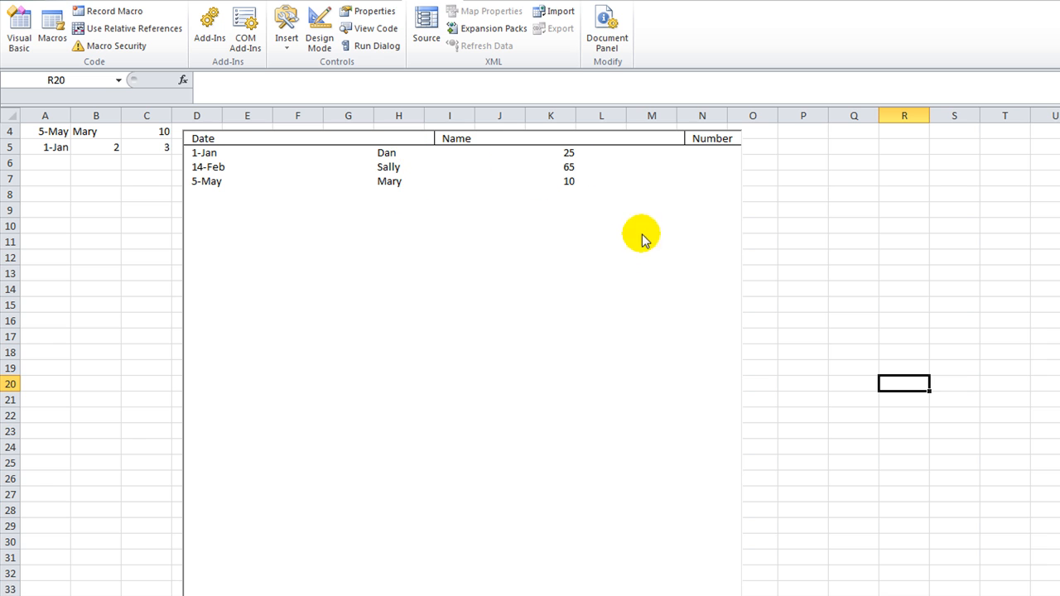
{"action": "mouse_move", "coordinate": [577, 279]}
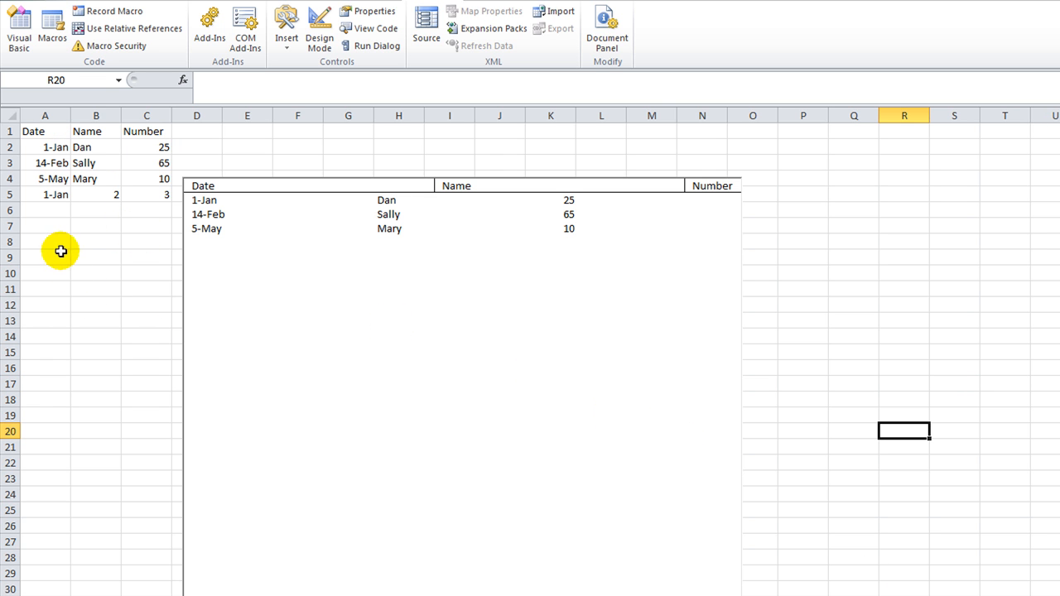
{"action": "mouse_move", "coordinate": [65, 255]}
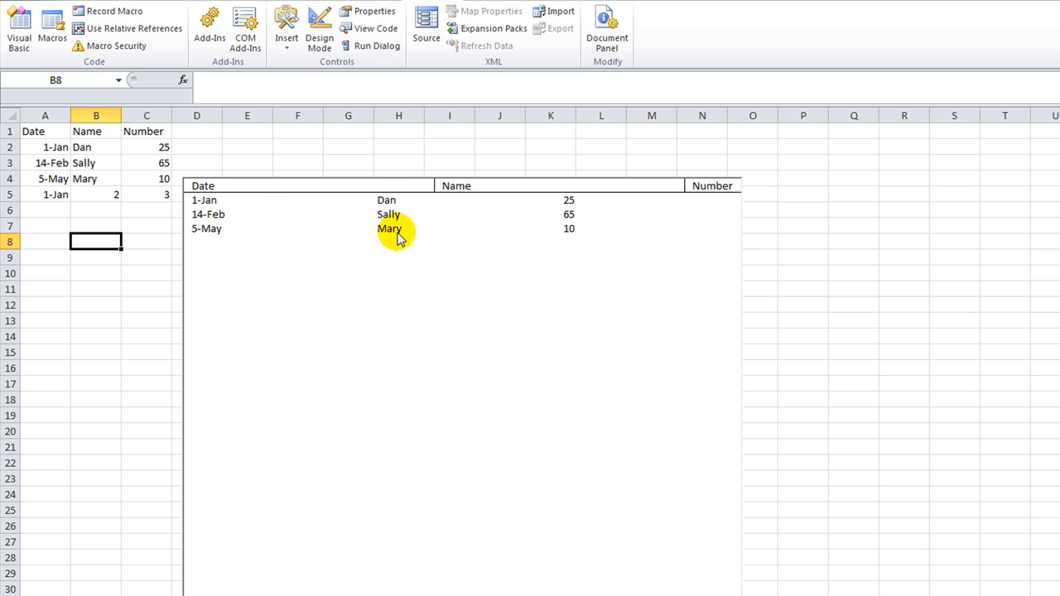
{"action": "mouse_move", "coordinate": [242, 249]}
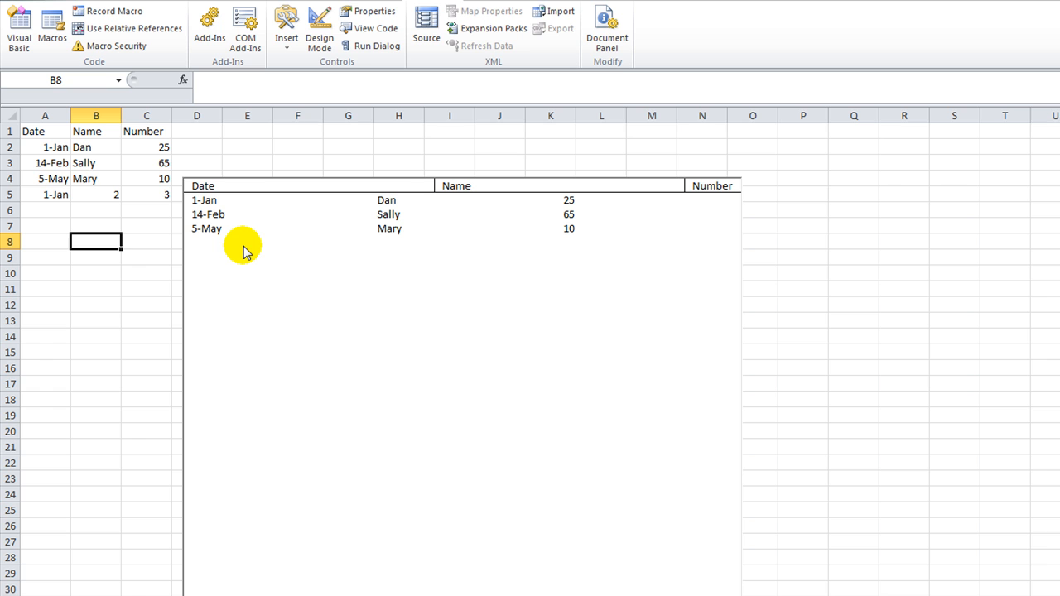
{"action": "mouse_move", "coordinate": [249, 238]}
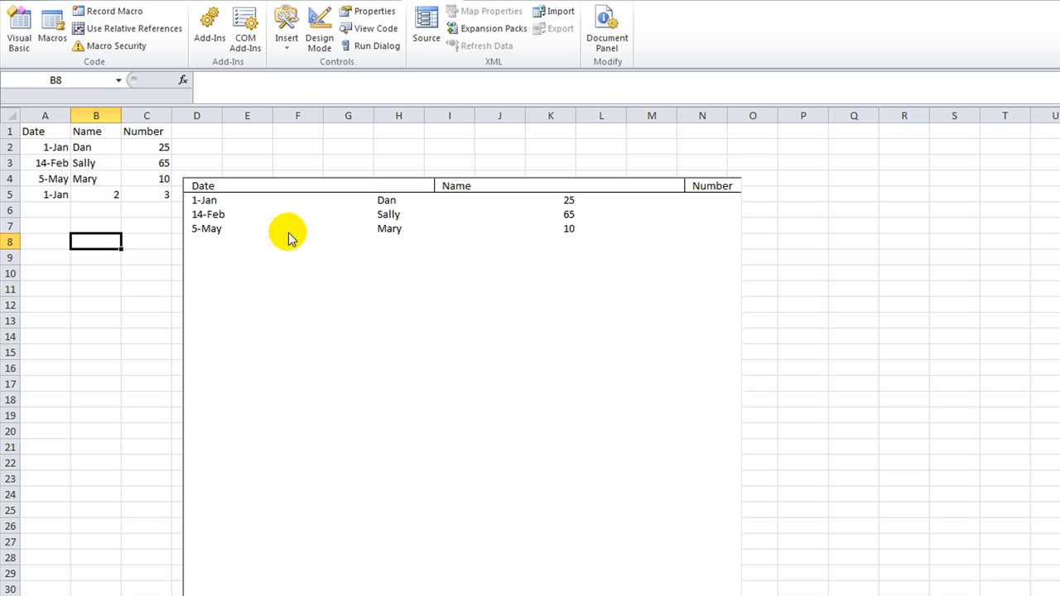
{"action": "left_click", "coordinate": [146, 273]}
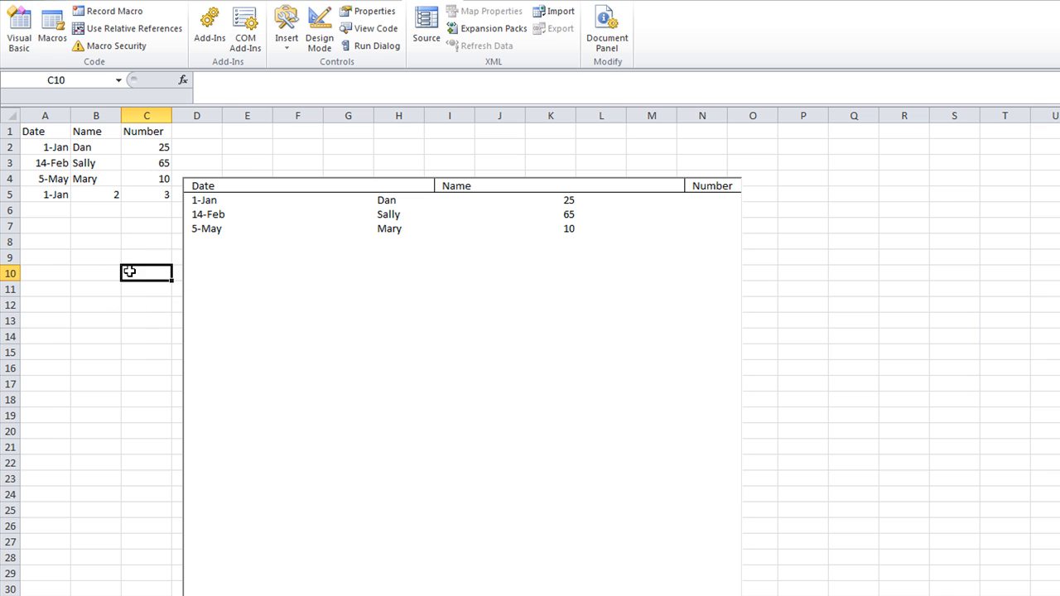
{"action": "left_click", "coordinate": [96, 274]}
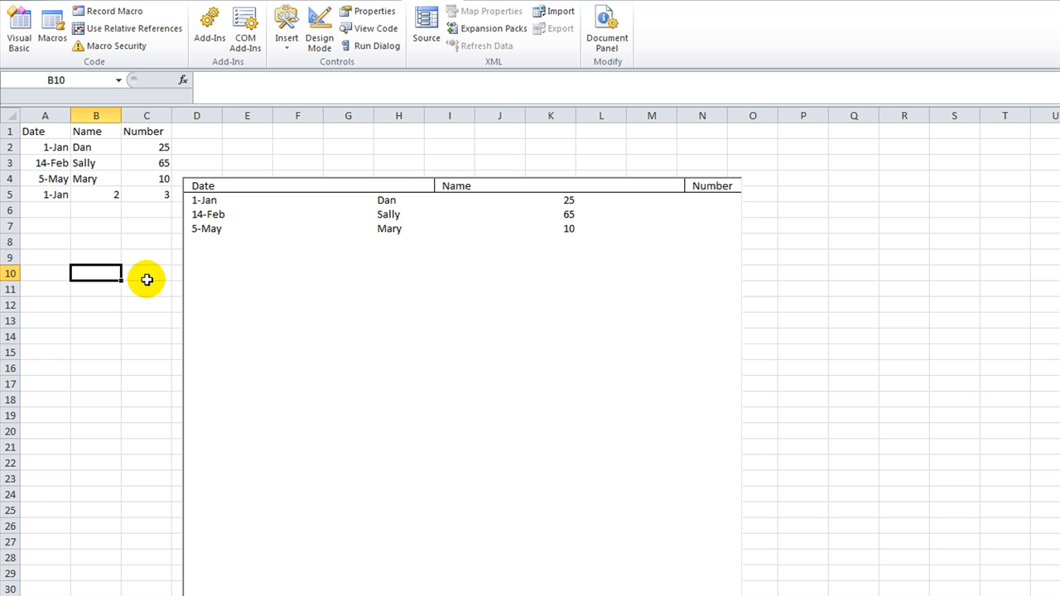
{"action": "mouse_move", "coordinate": [152, 289]}
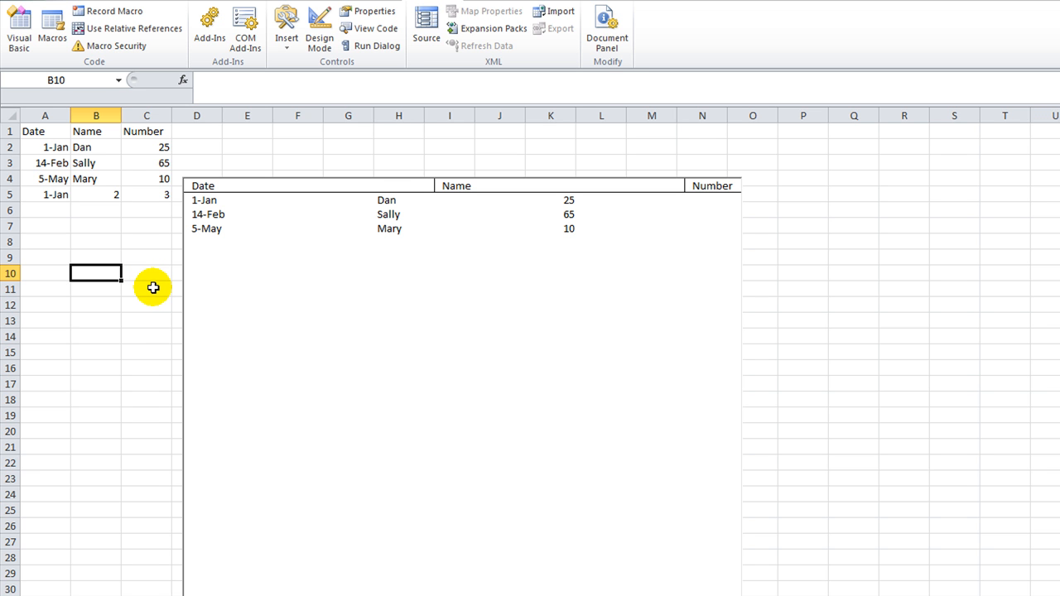
{"action": "mouse_move", "coordinate": [156, 292]}
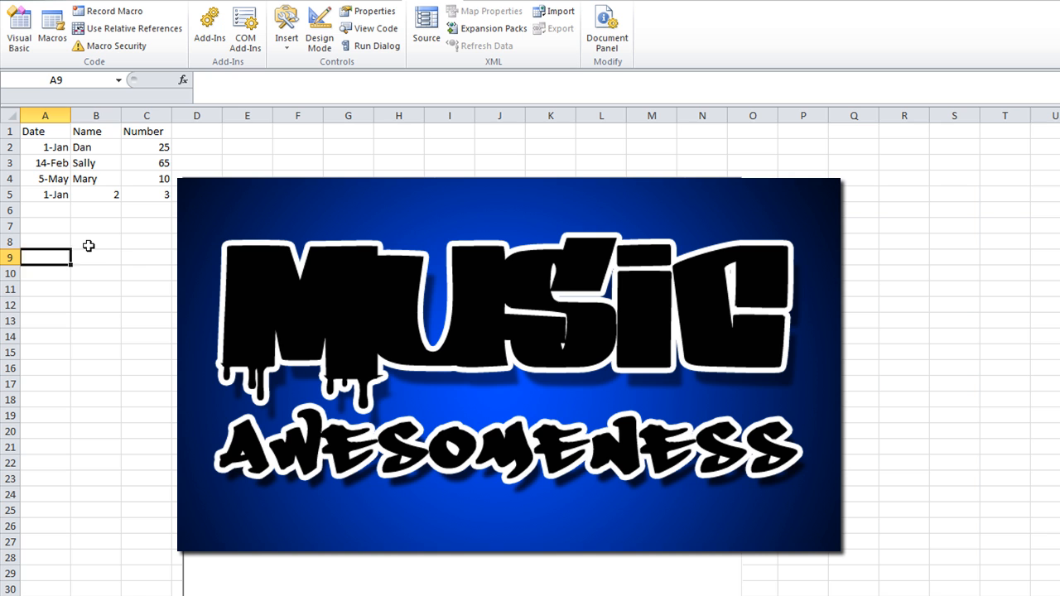
{"action": "left_click", "coordinate": [96, 242]}
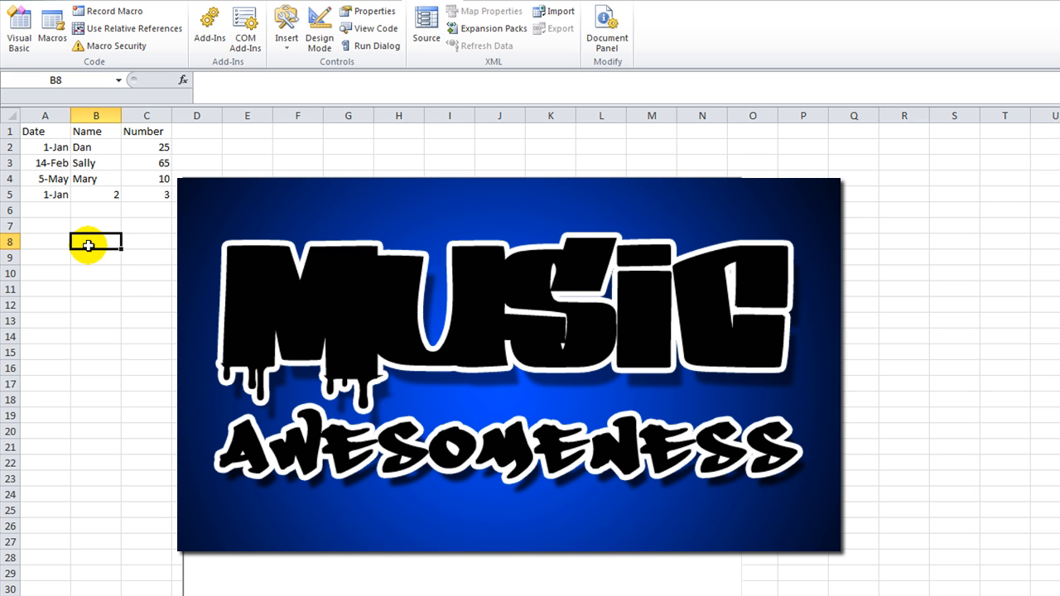
{"action": "left_click", "coordinate": [44, 225]}
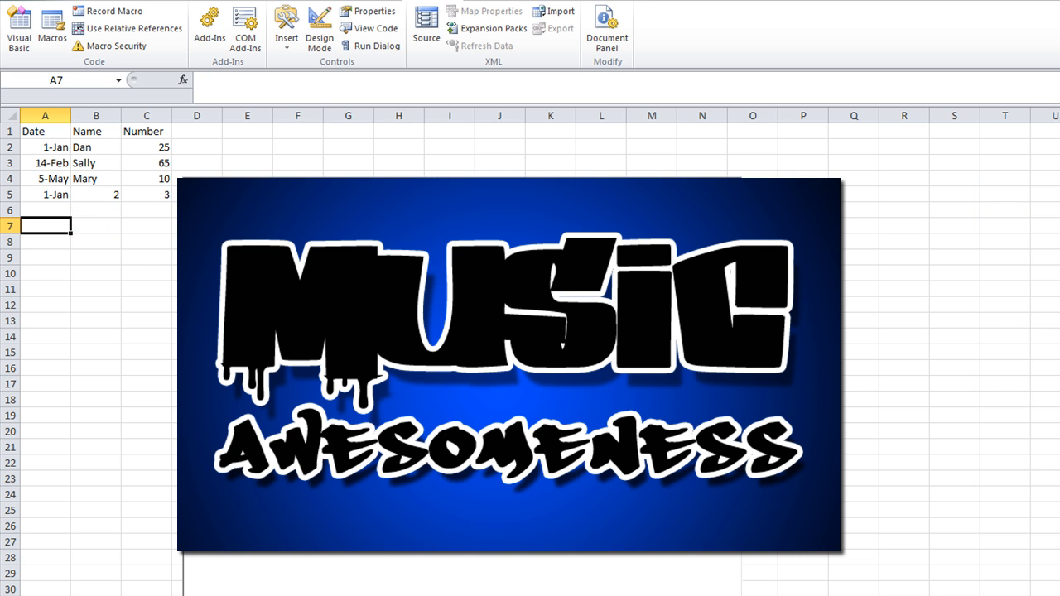
{"action": "left_click", "coordinate": [146, 305]}
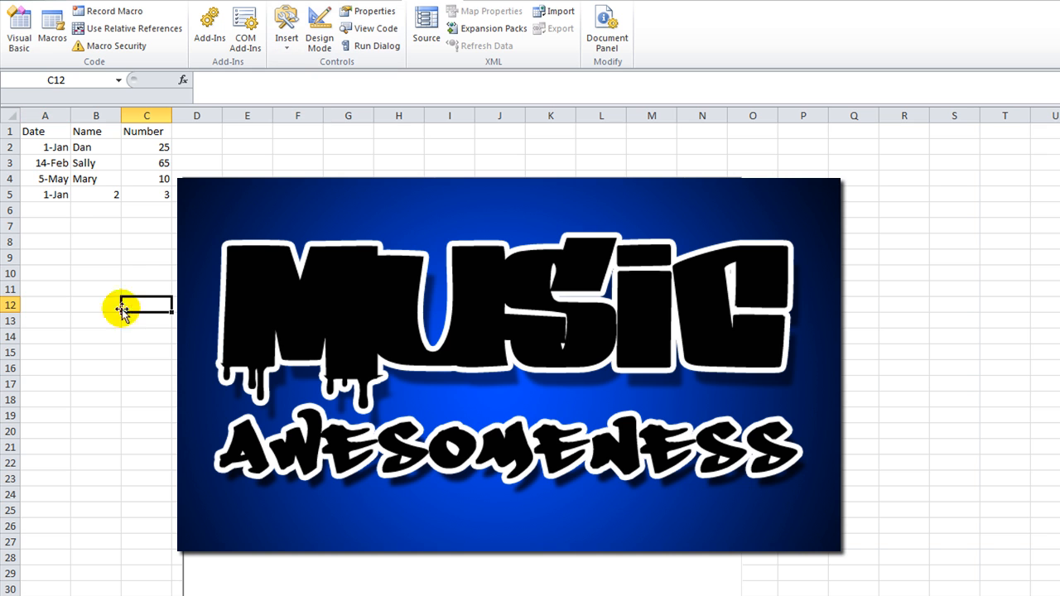
{"action": "mouse_move", "coordinate": [66, 272]}
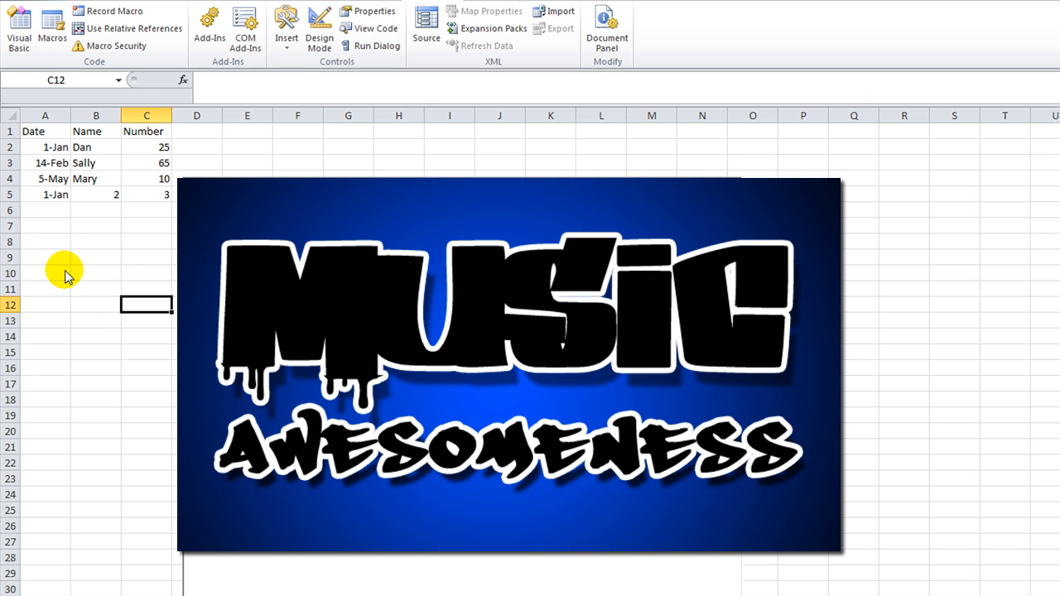